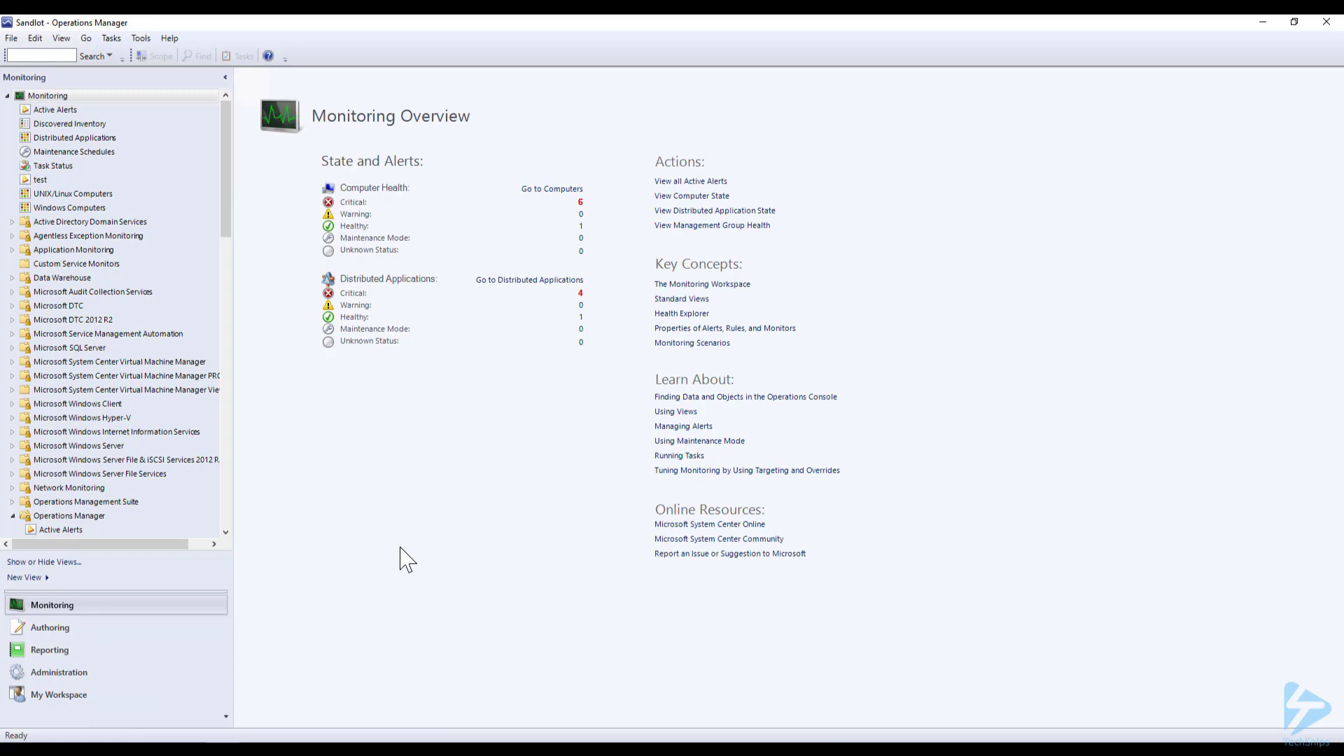
mouse_move(79, 633)
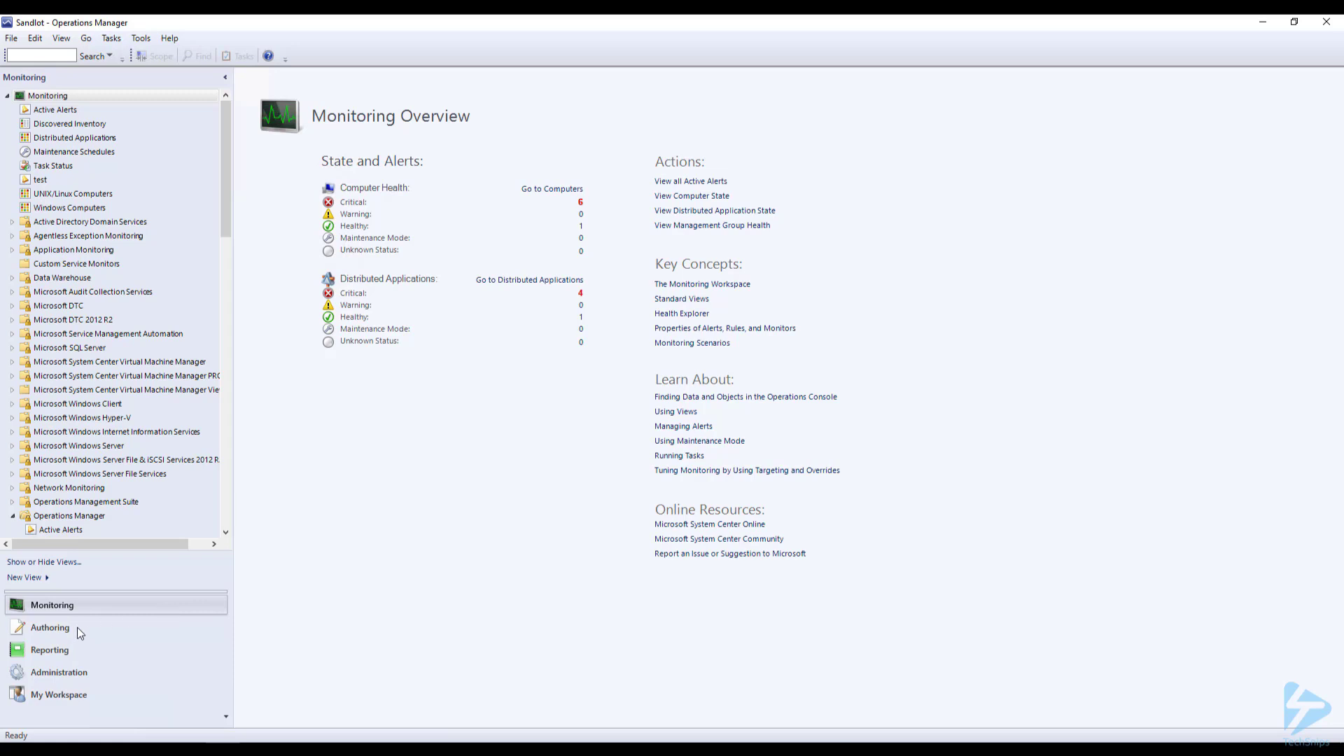
Step: In Authoring, open the Add Monitoring Wizard for Web Application Availability Monitoring
click(49, 626)
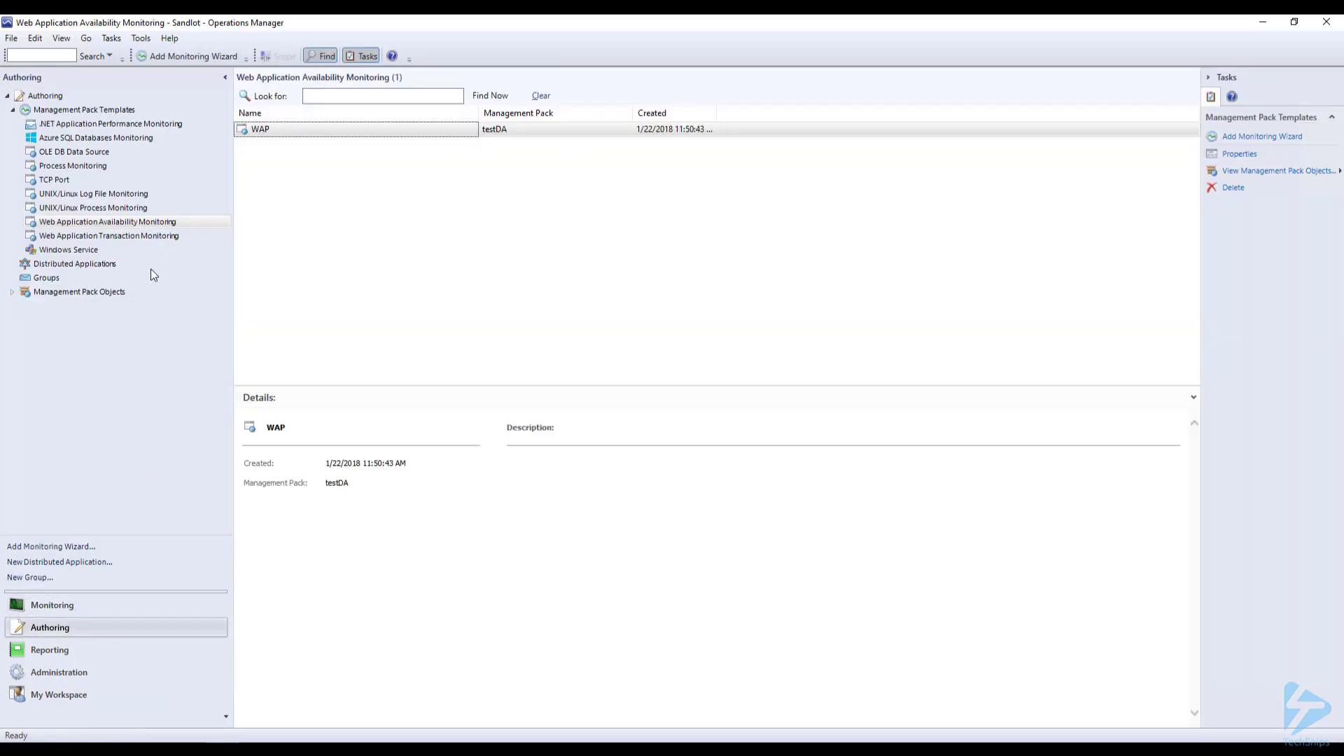
right_click(106, 221)
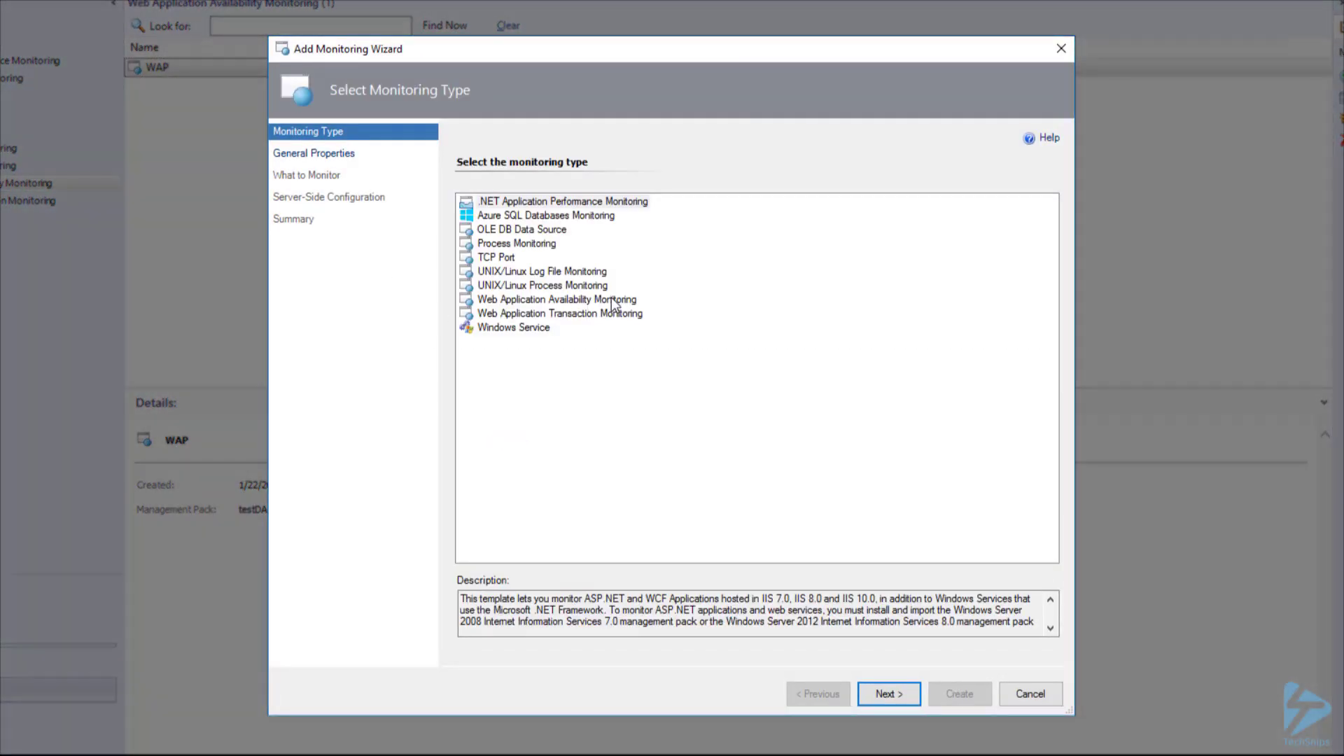
Step: Choose Web Application Availability Monitoring as the monitoring type and advance to the General page
click(557, 299)
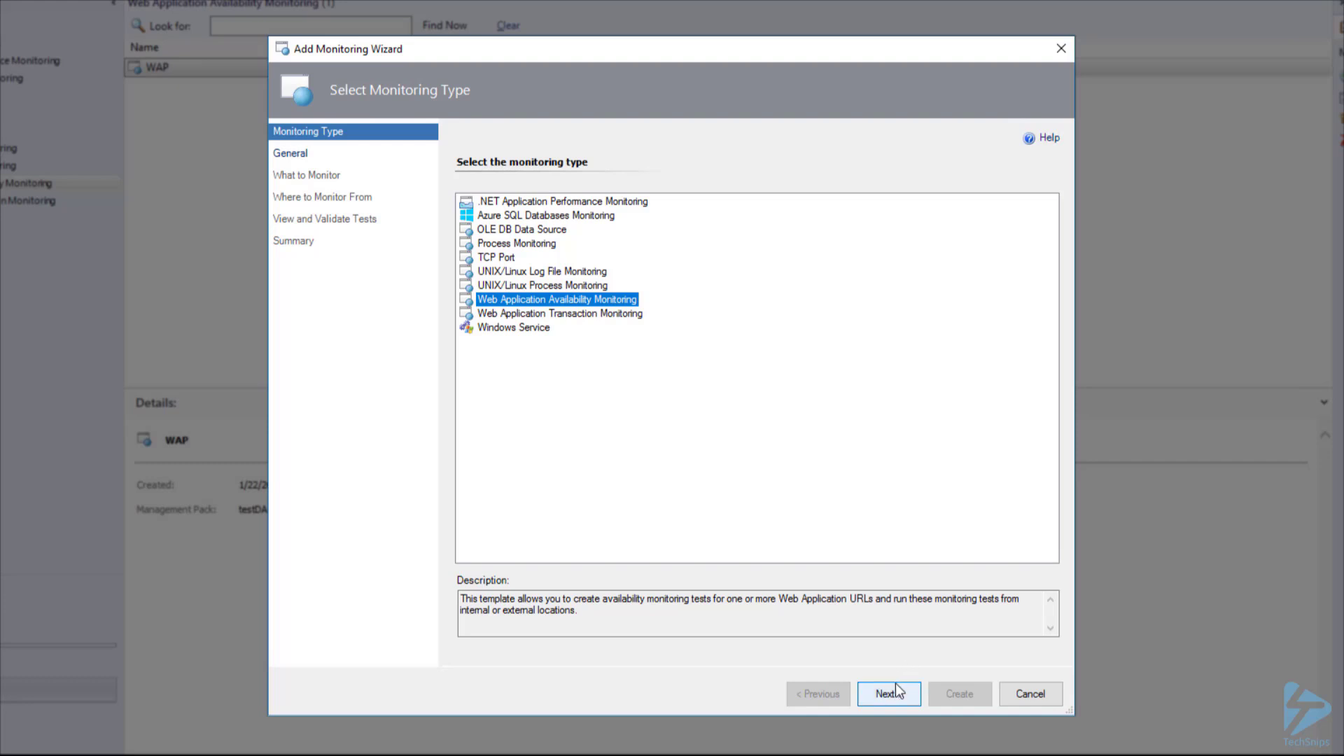
click(888, 694)
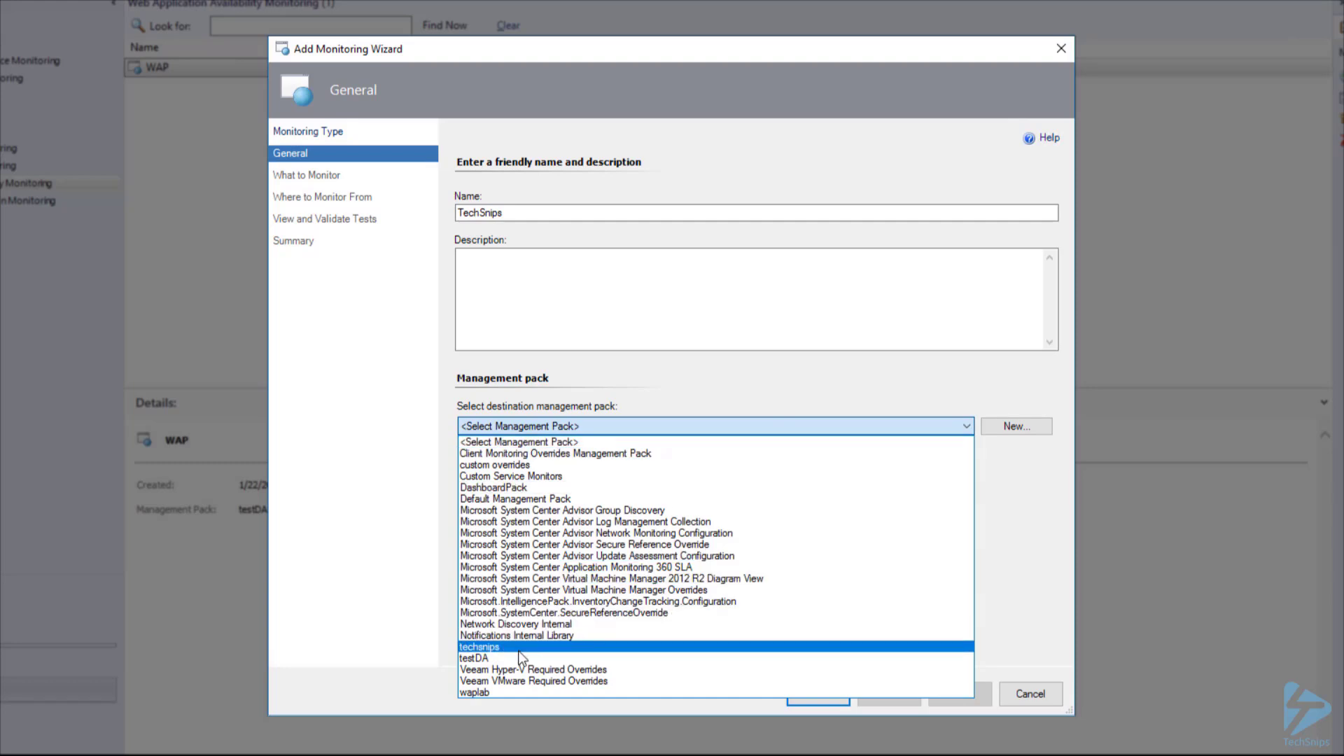
click(478, 646)
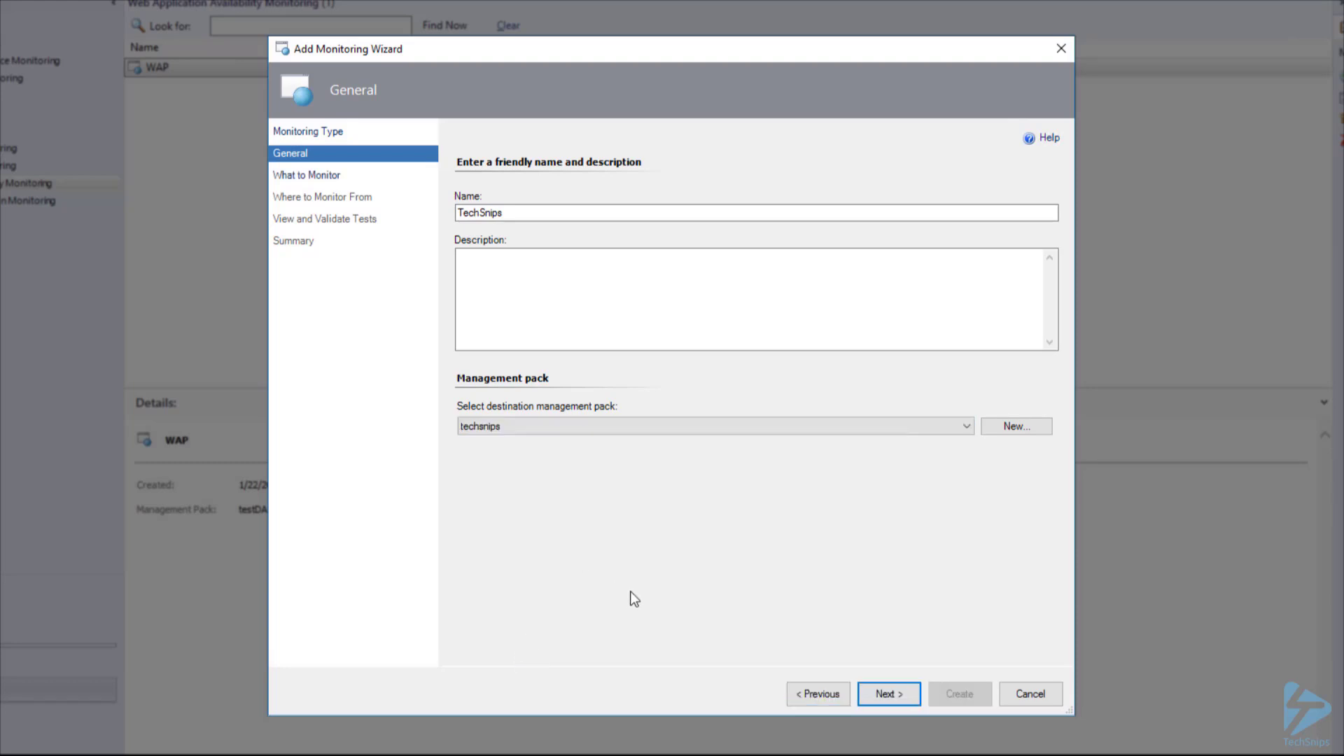
click(887, 694)
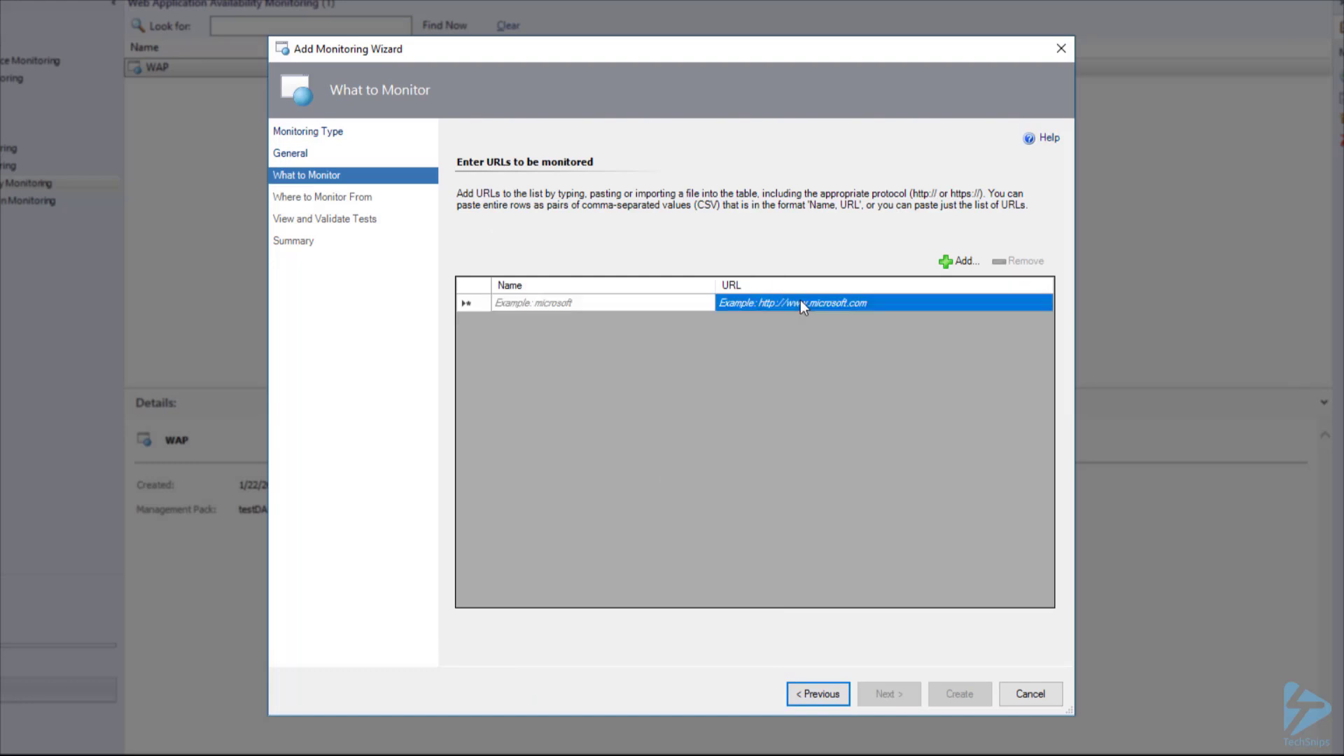
text(TechSnips HomePage)
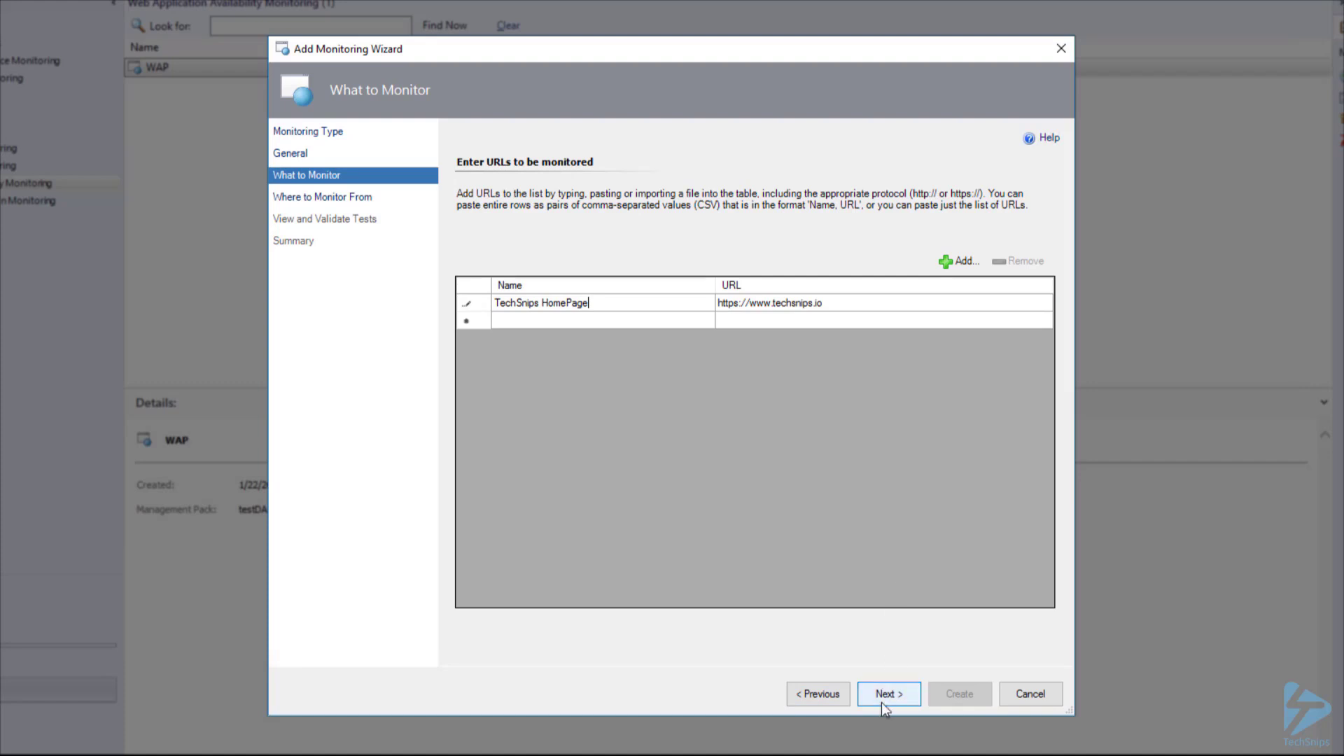
Step: Add the internal agent OM01.Sandlot.dom as the monitoring location
click(888, 694)
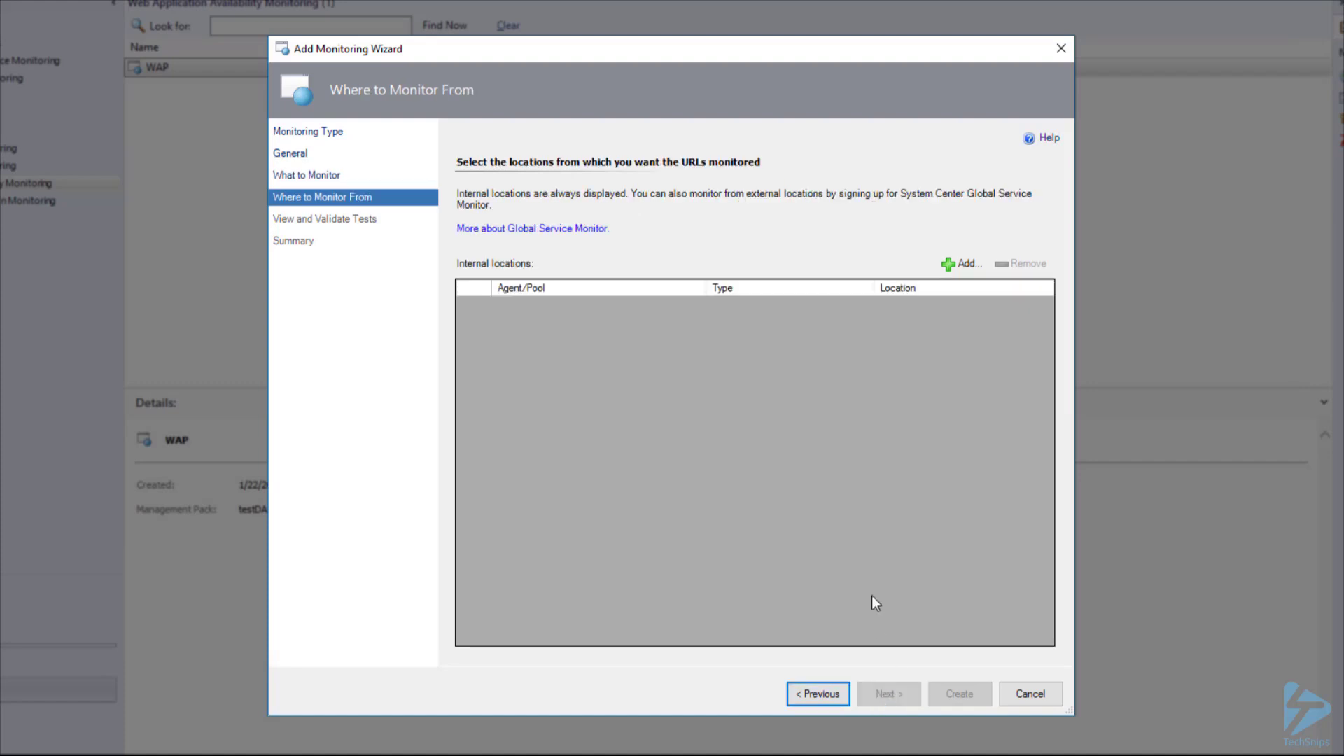
mouse_move(885, 497)
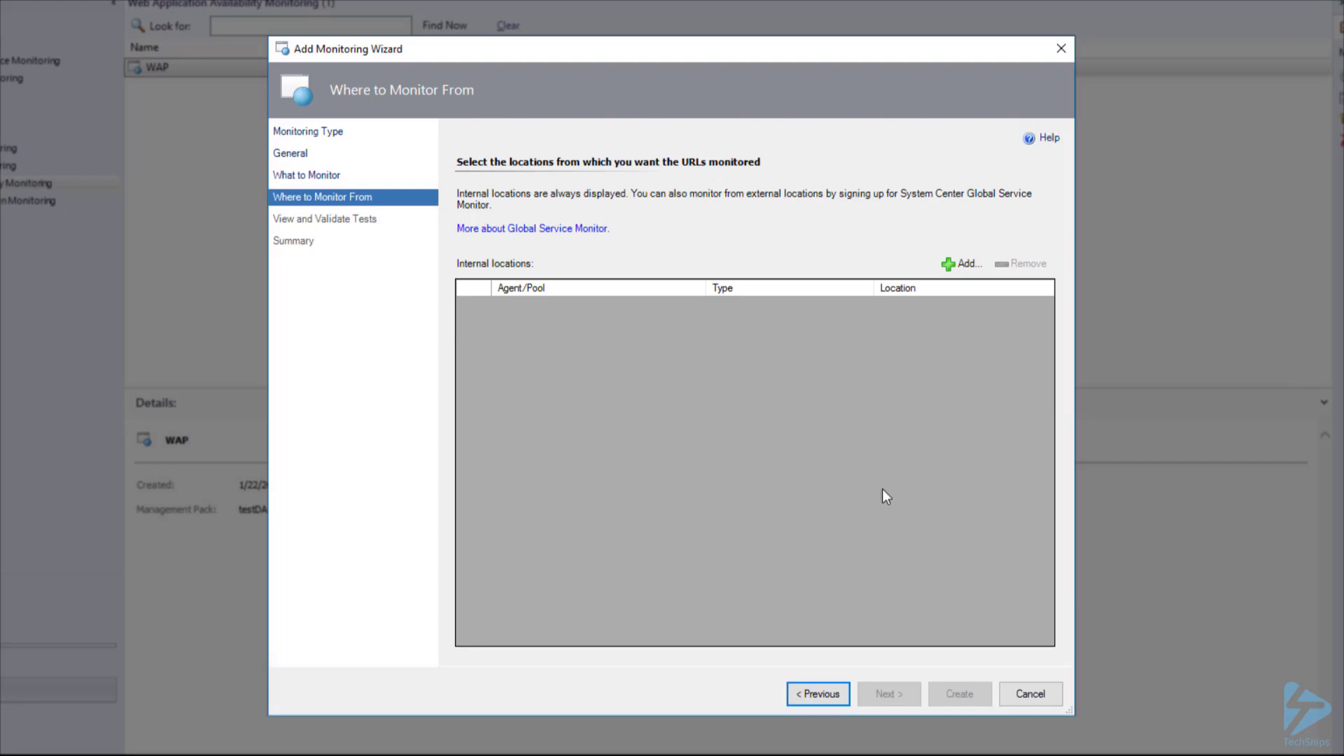
click(962, 263)
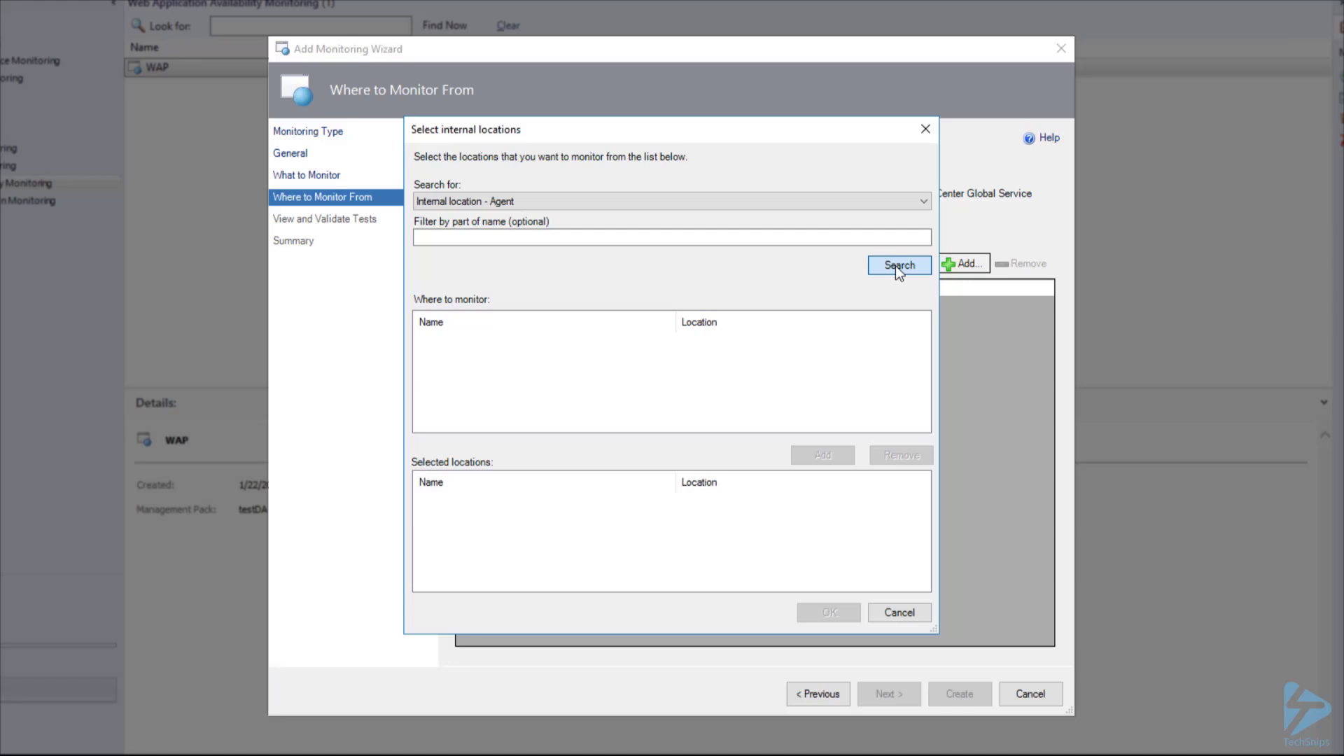
click(898, 264)
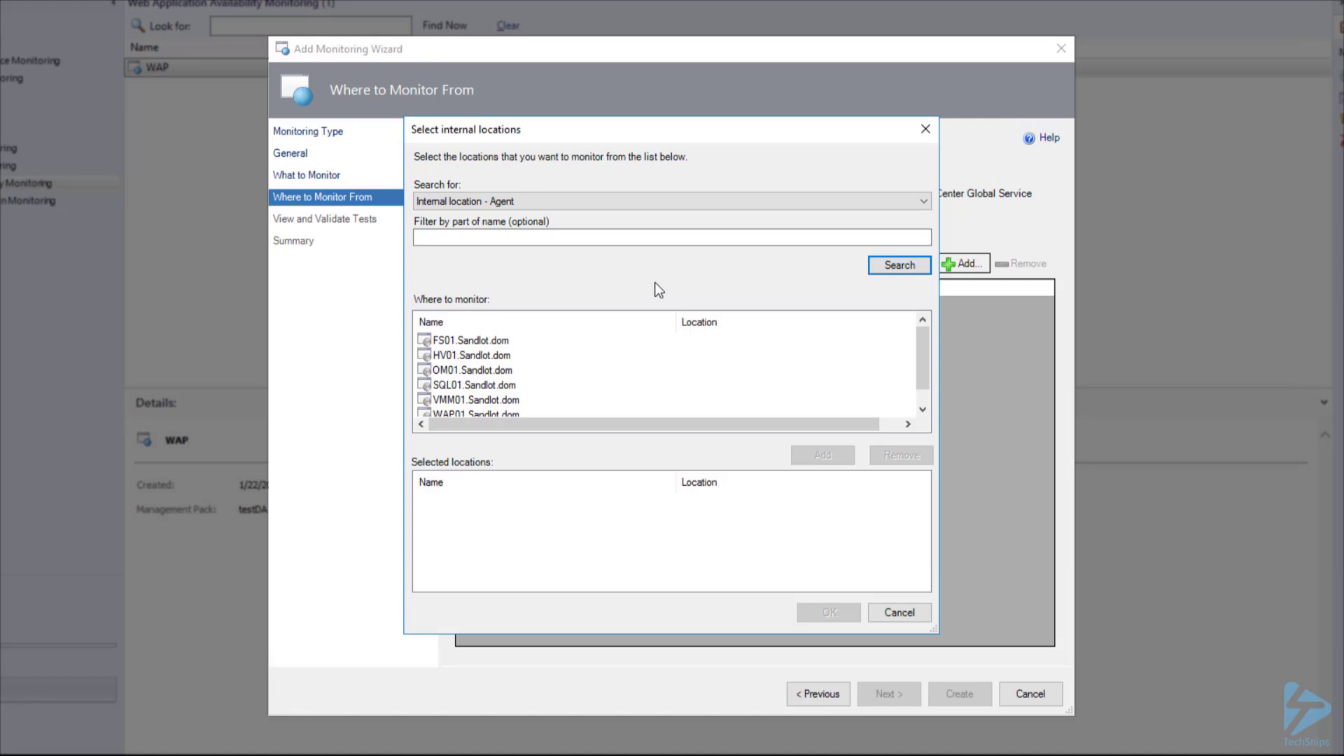
click(473, 369)
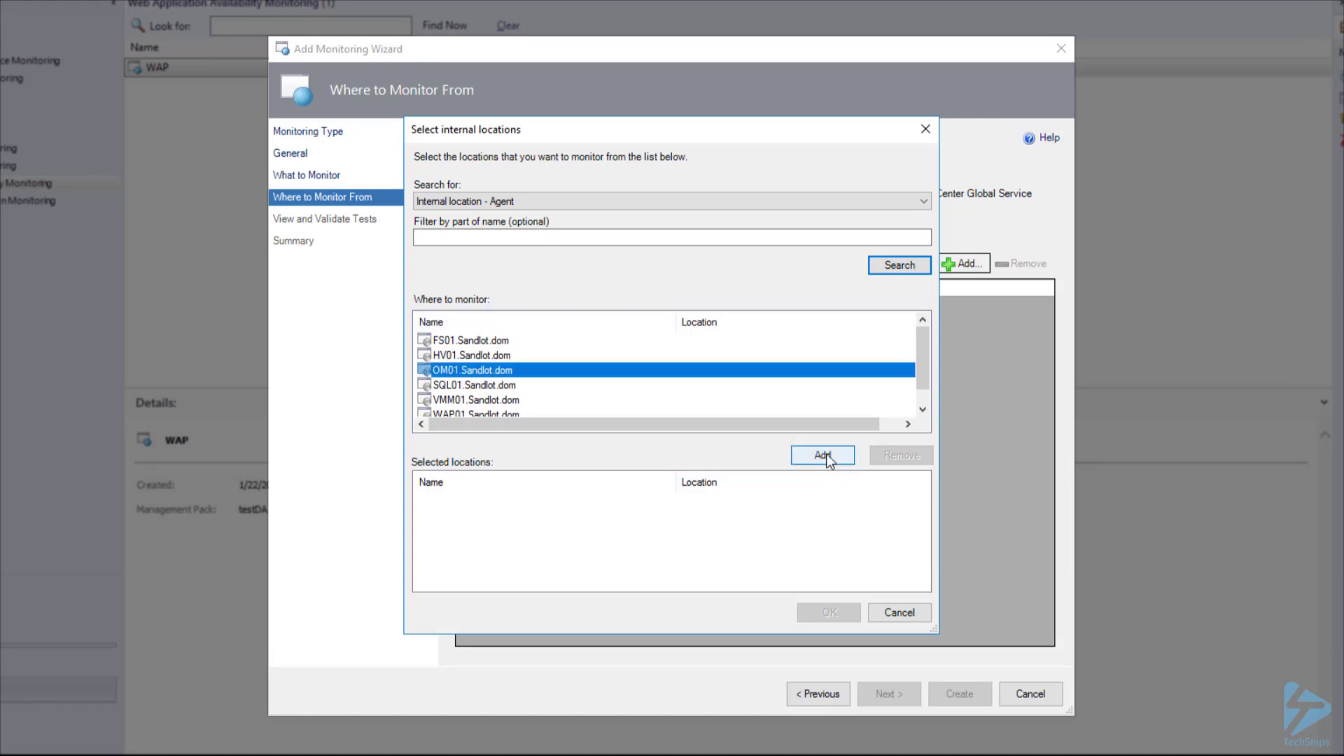
click(821, 455)
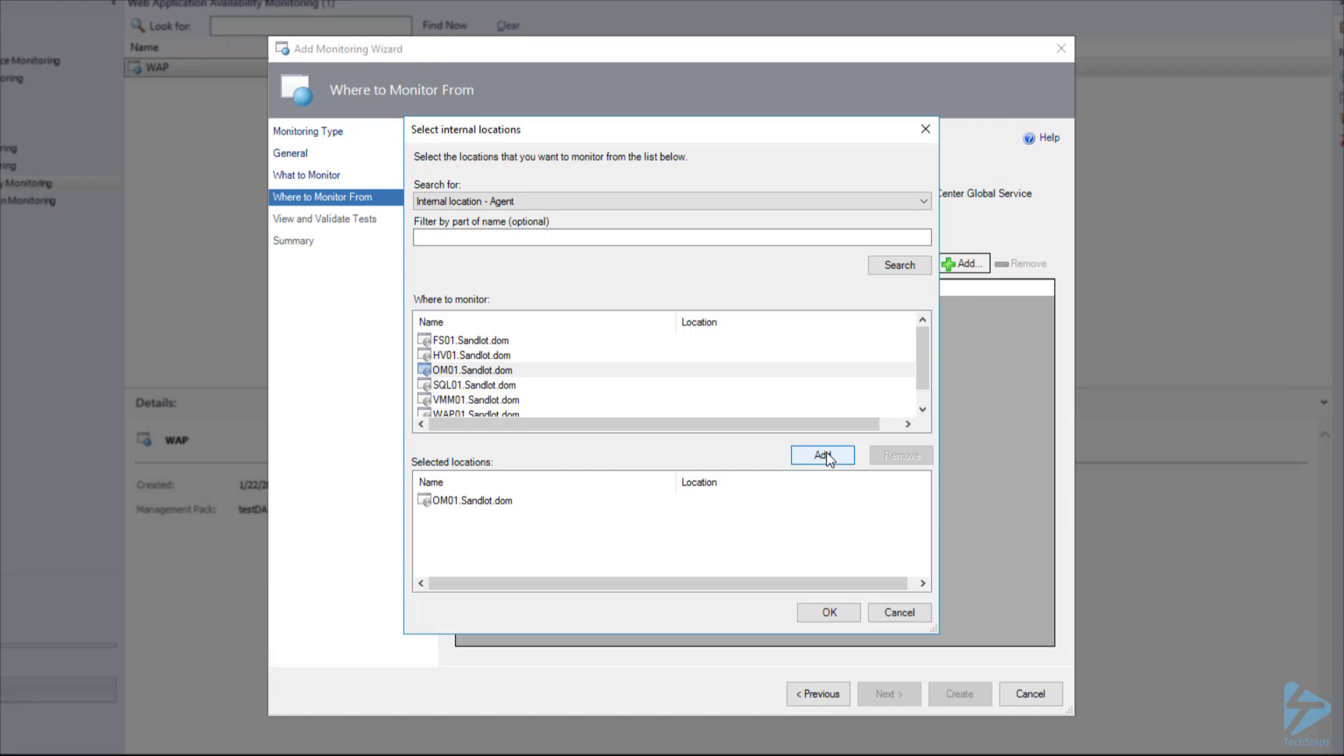
mouse_move(814, 629)
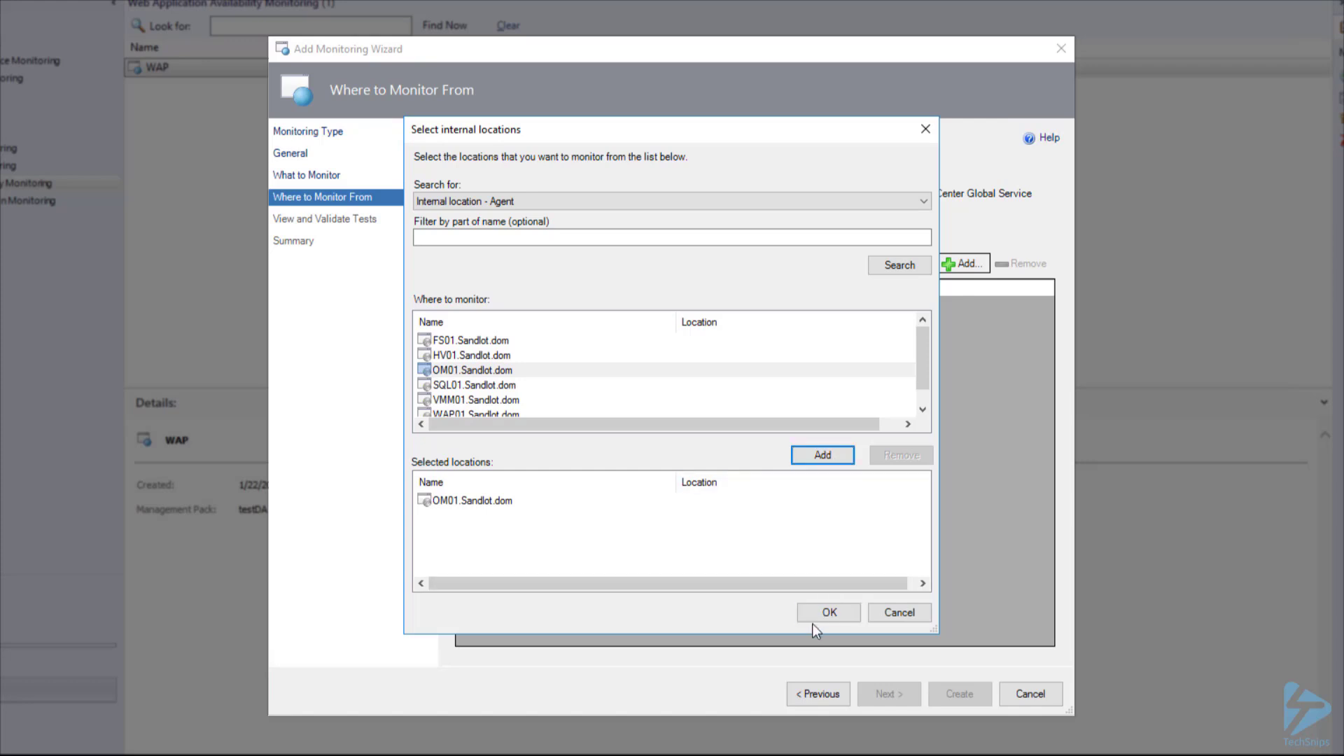
click(828, 612)
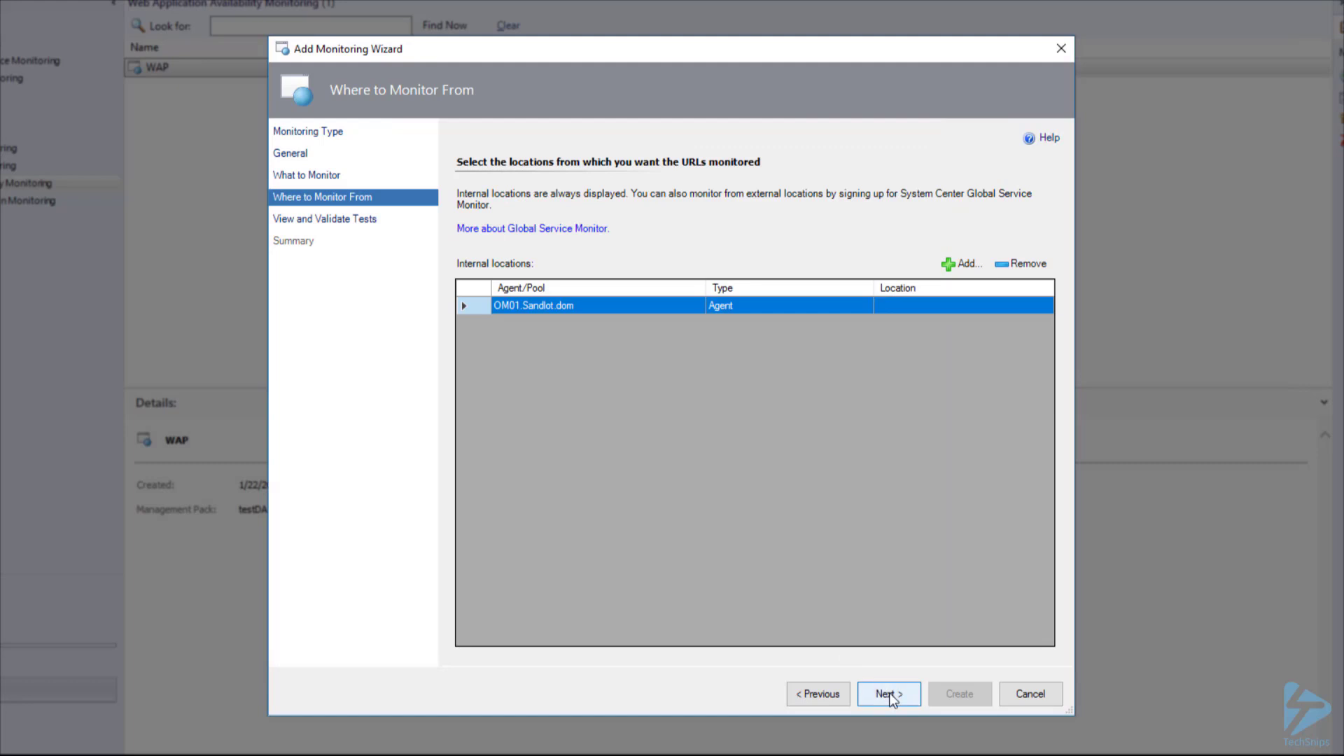
Step: Run the TechSnips HomePage validation test, get status 200, and close the results
click(889, 693)
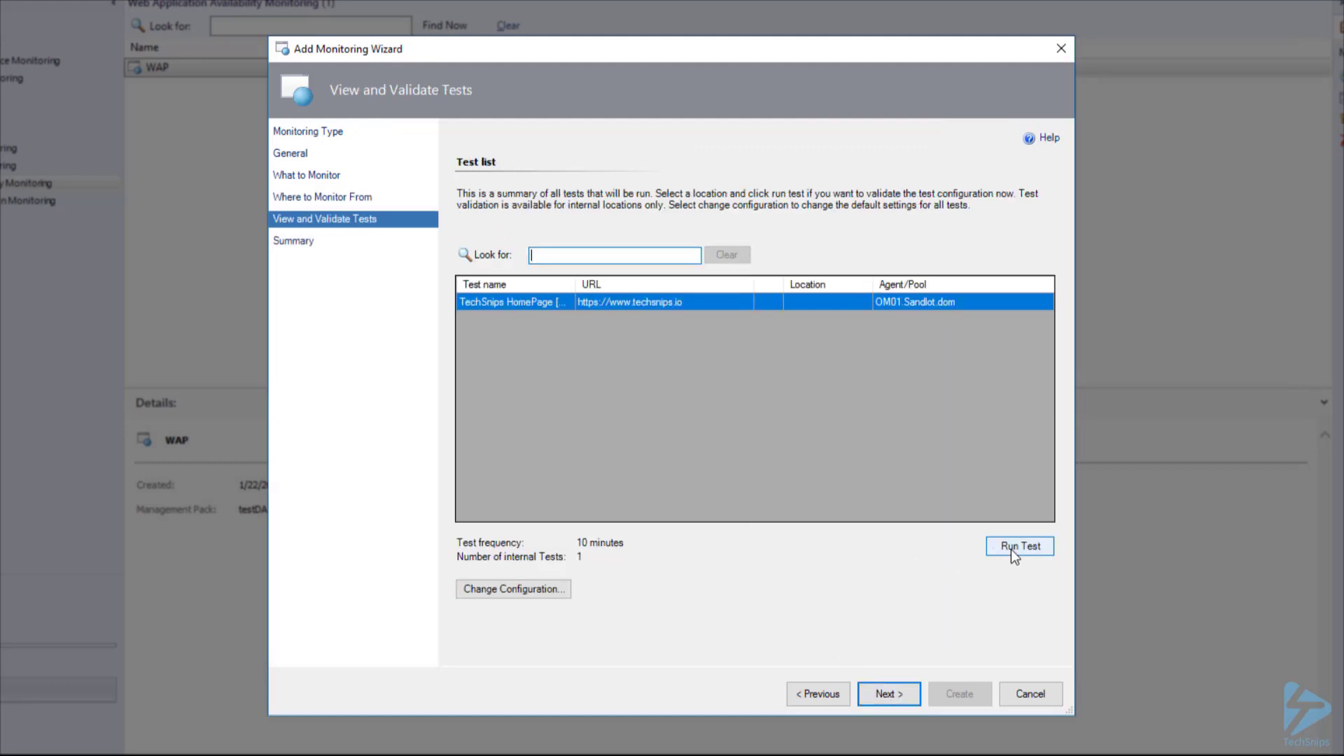
click(1020, 546)
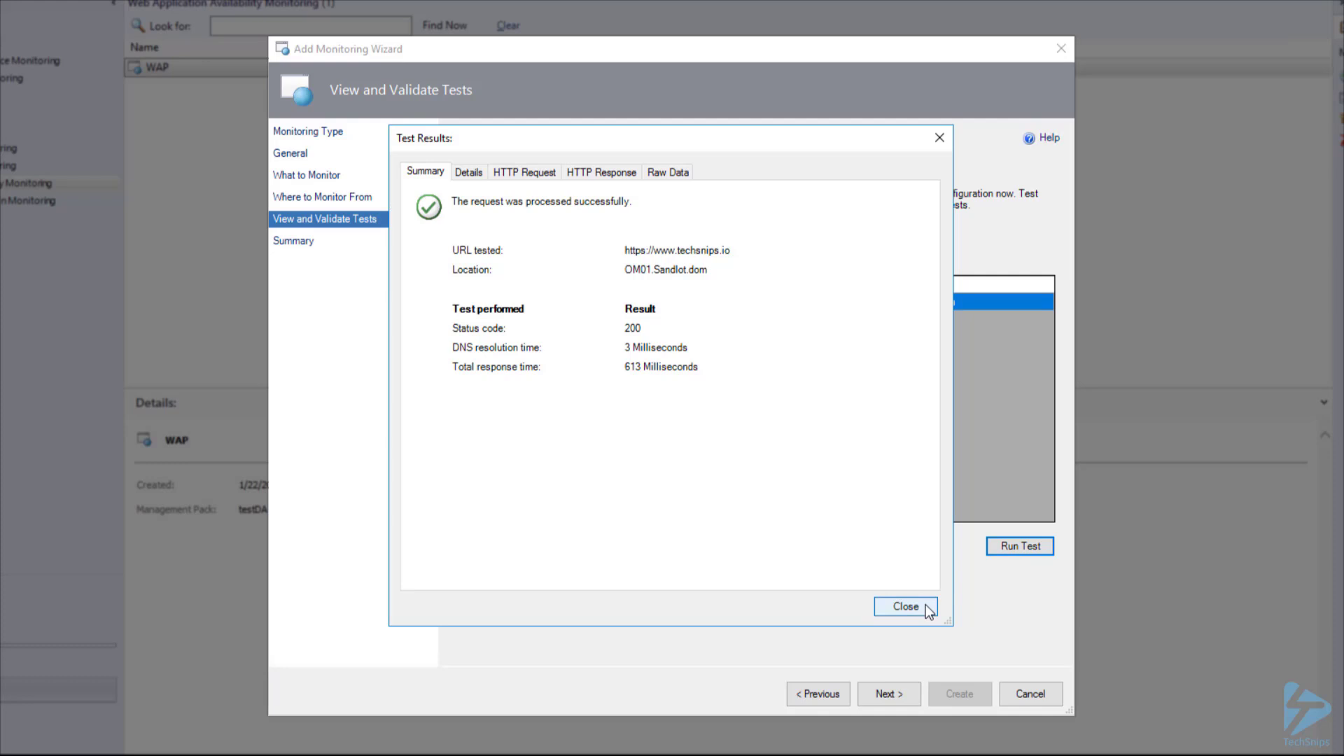
click(905, 607)
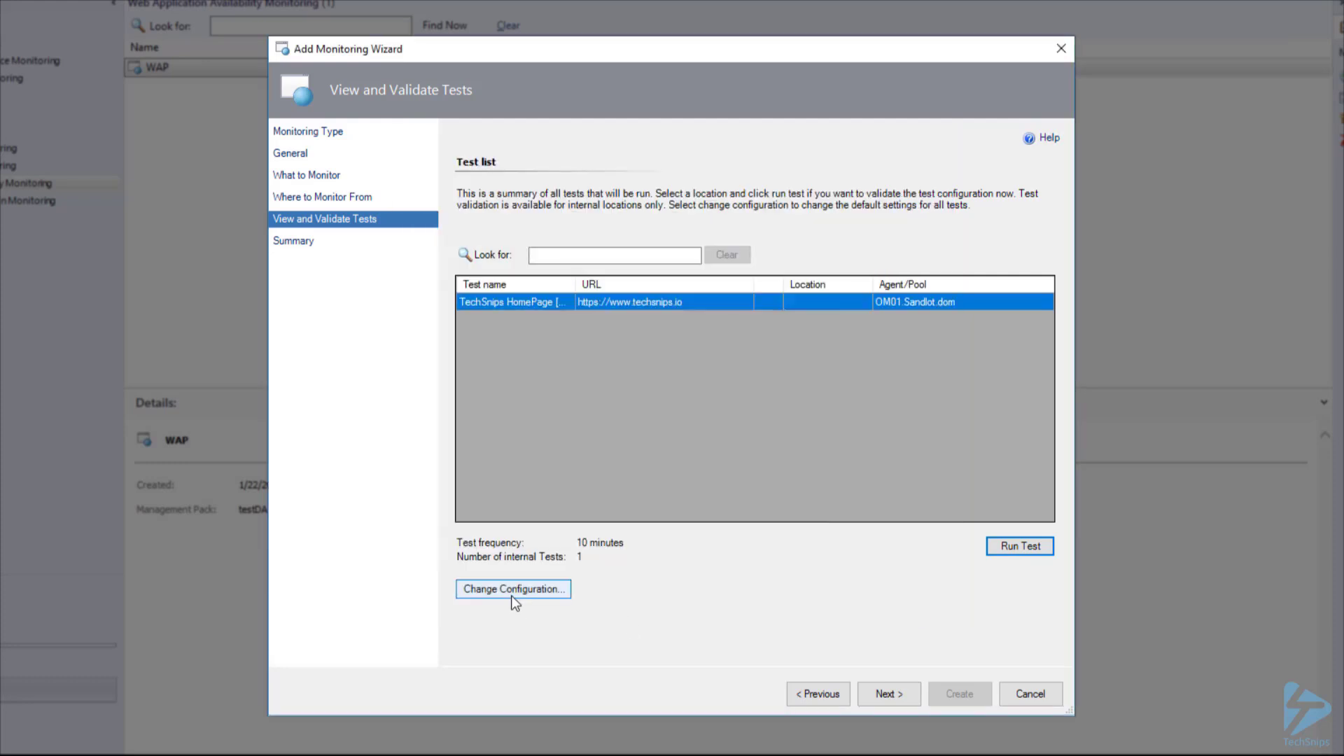
Step: Configure all tests to warn when transaction response time exceeds 6 seconds, keeping GET
click(512, 589)
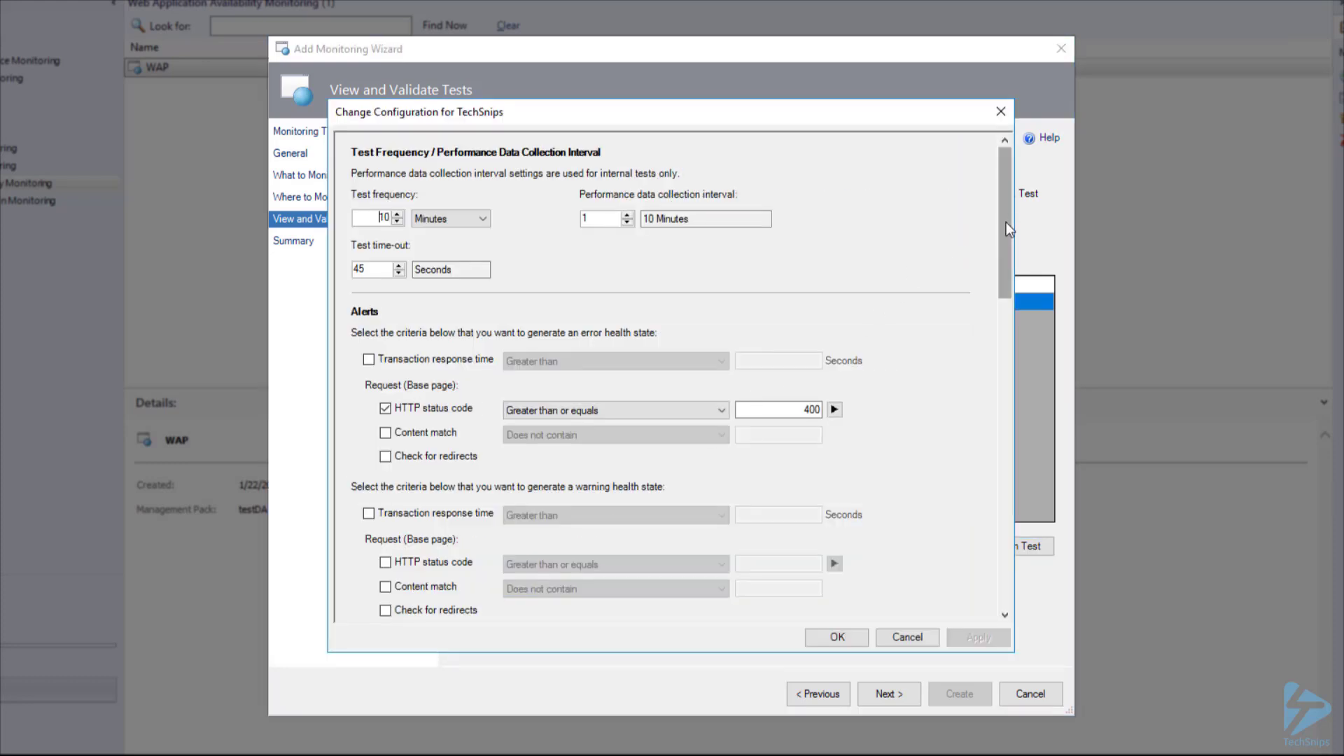
scroll(down, 3)
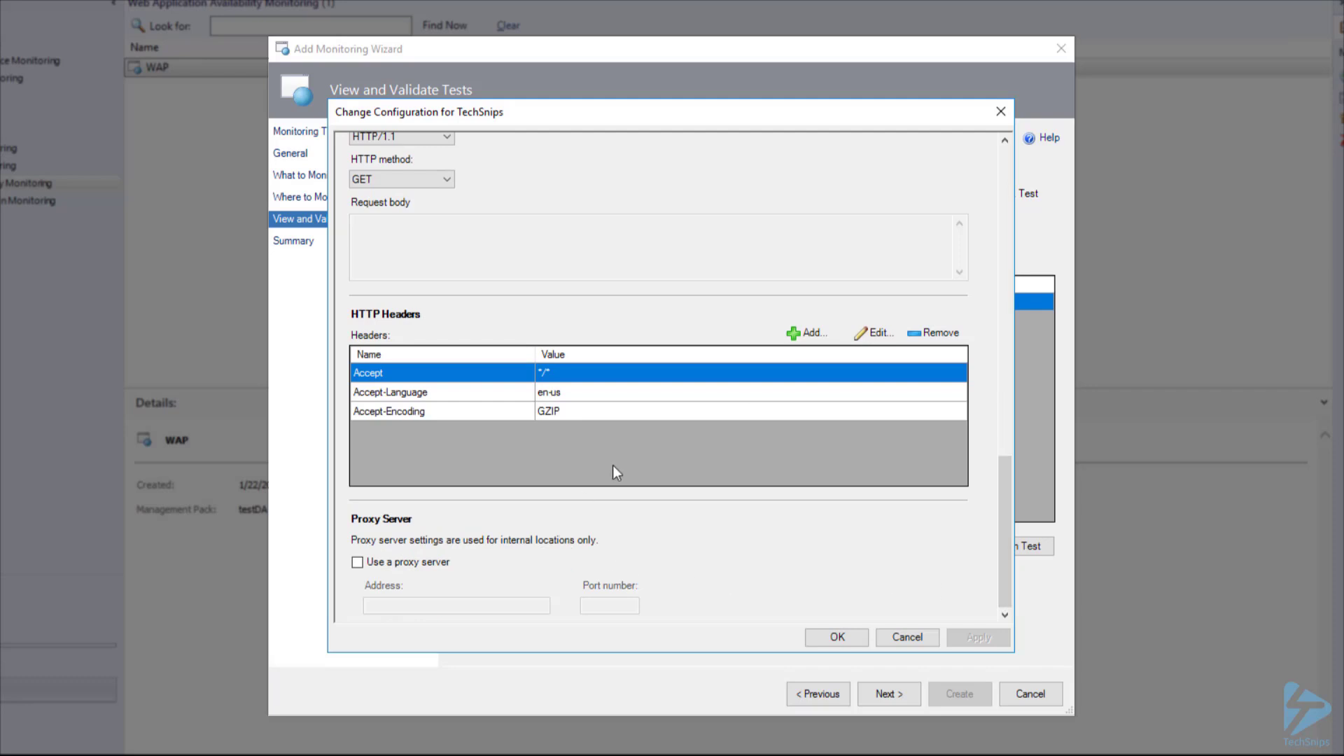
scroll(up, 3)
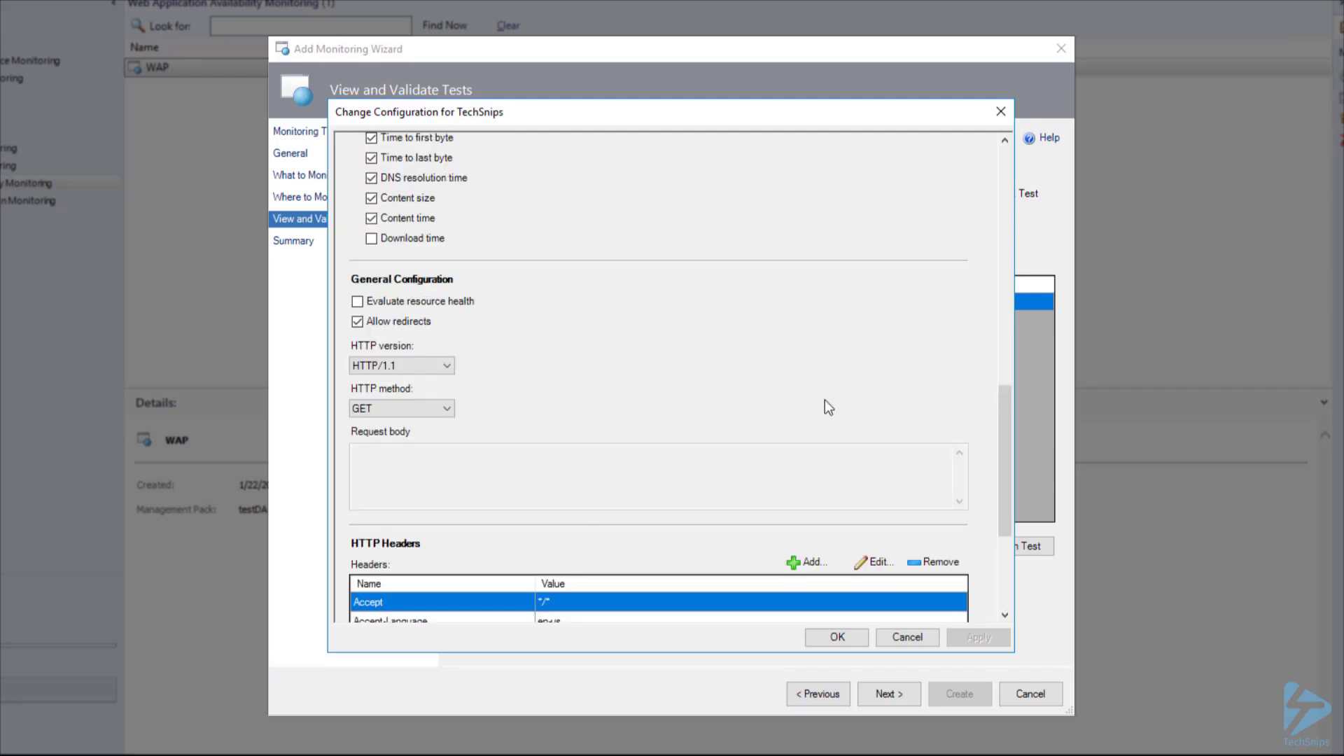
click(401, 408)
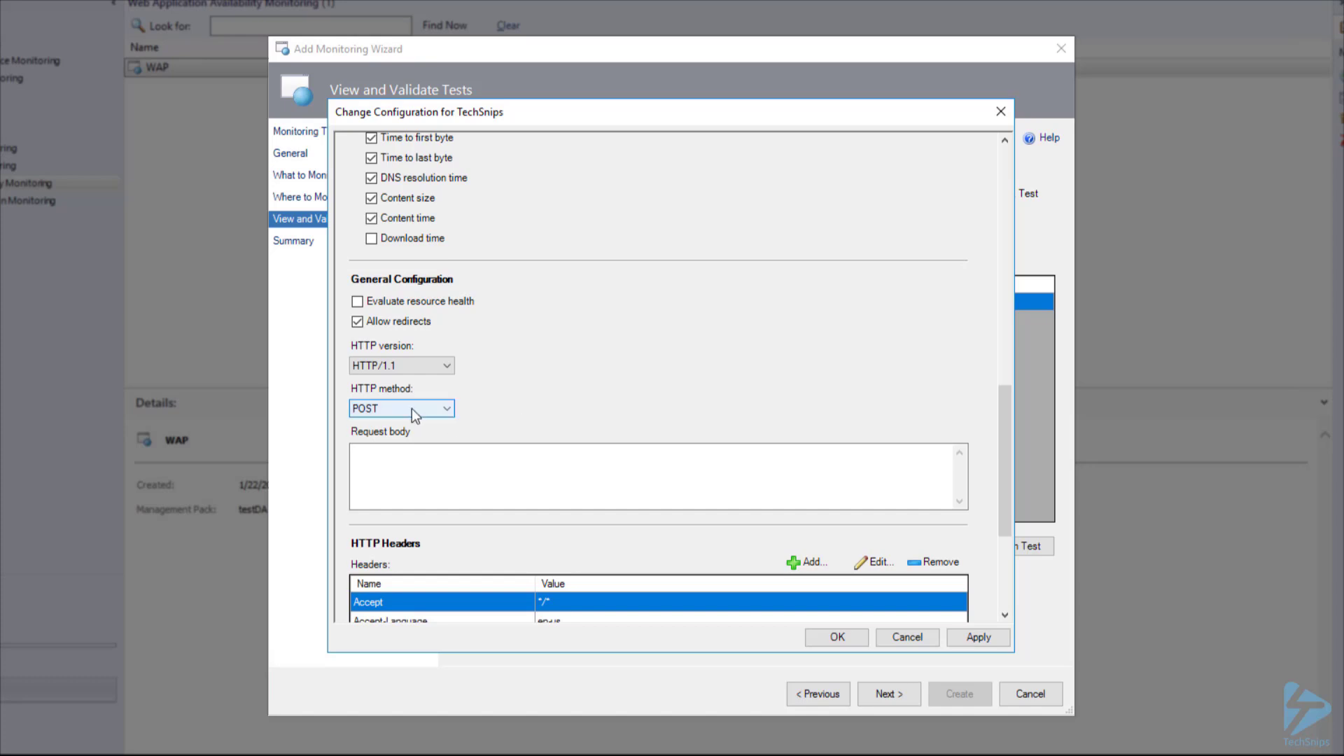
click(400, 409)
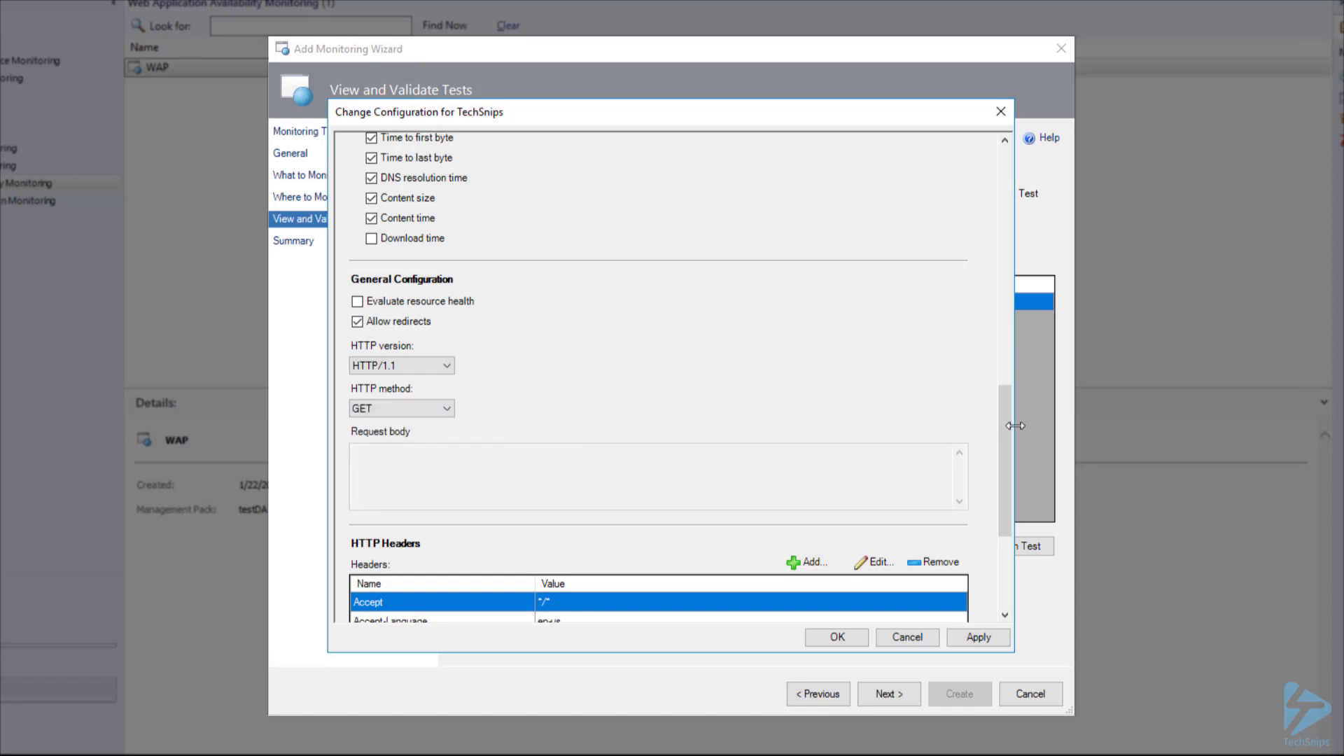
scroll(up, 3)
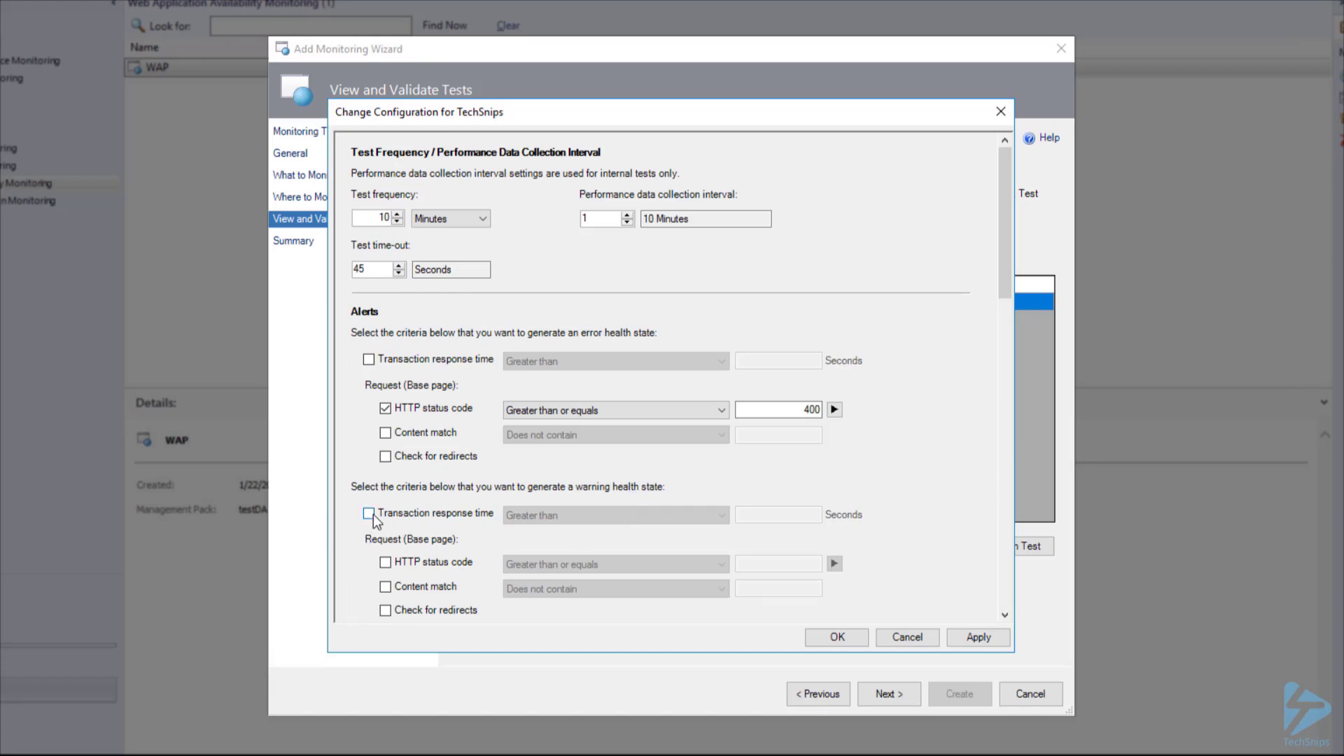
click(368, 513)
text(6)
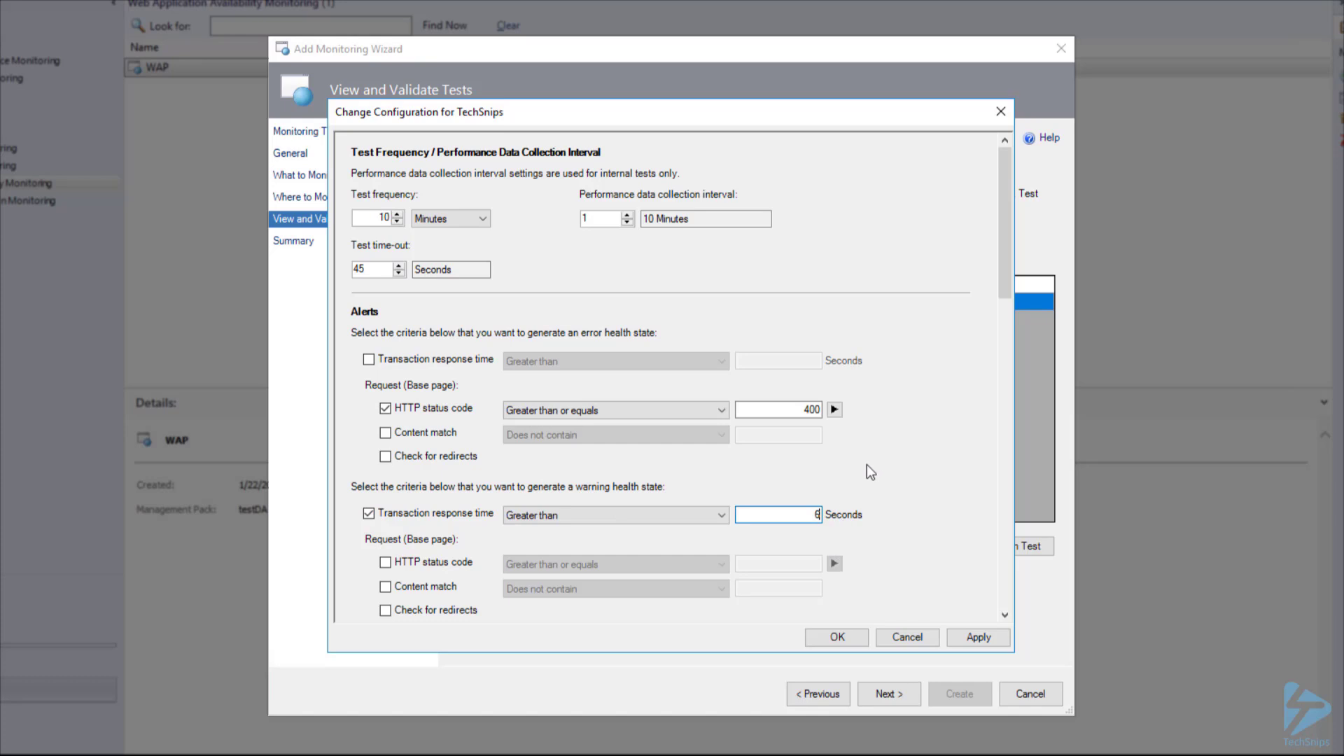
mouse_move(871, 473)
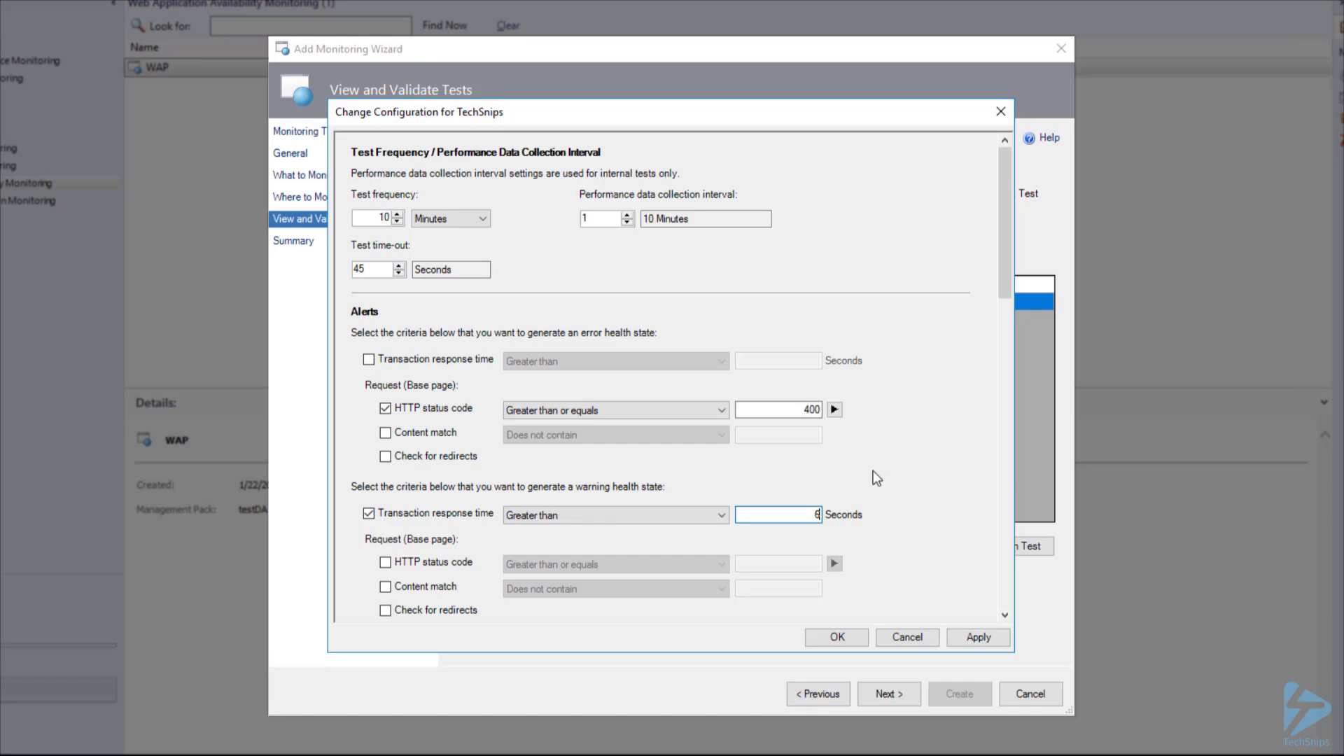
click(836, 637)
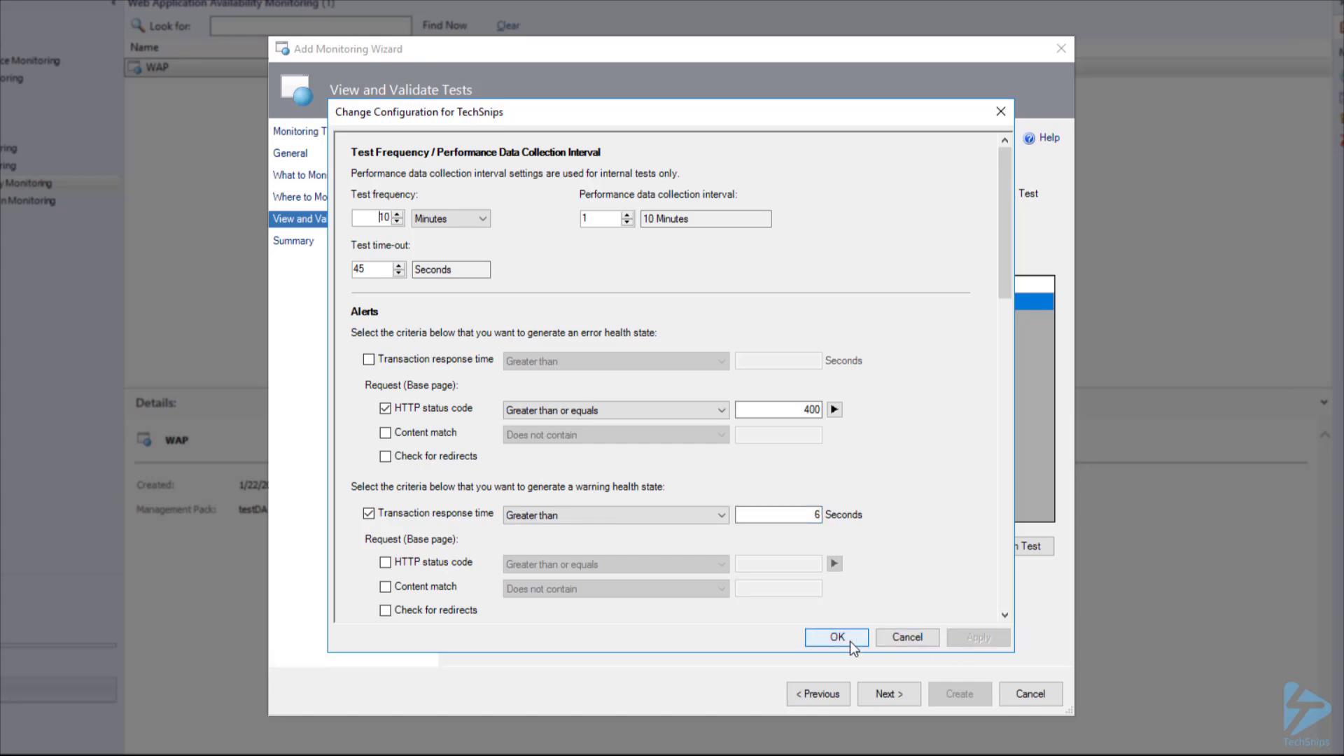
click(836, 637)
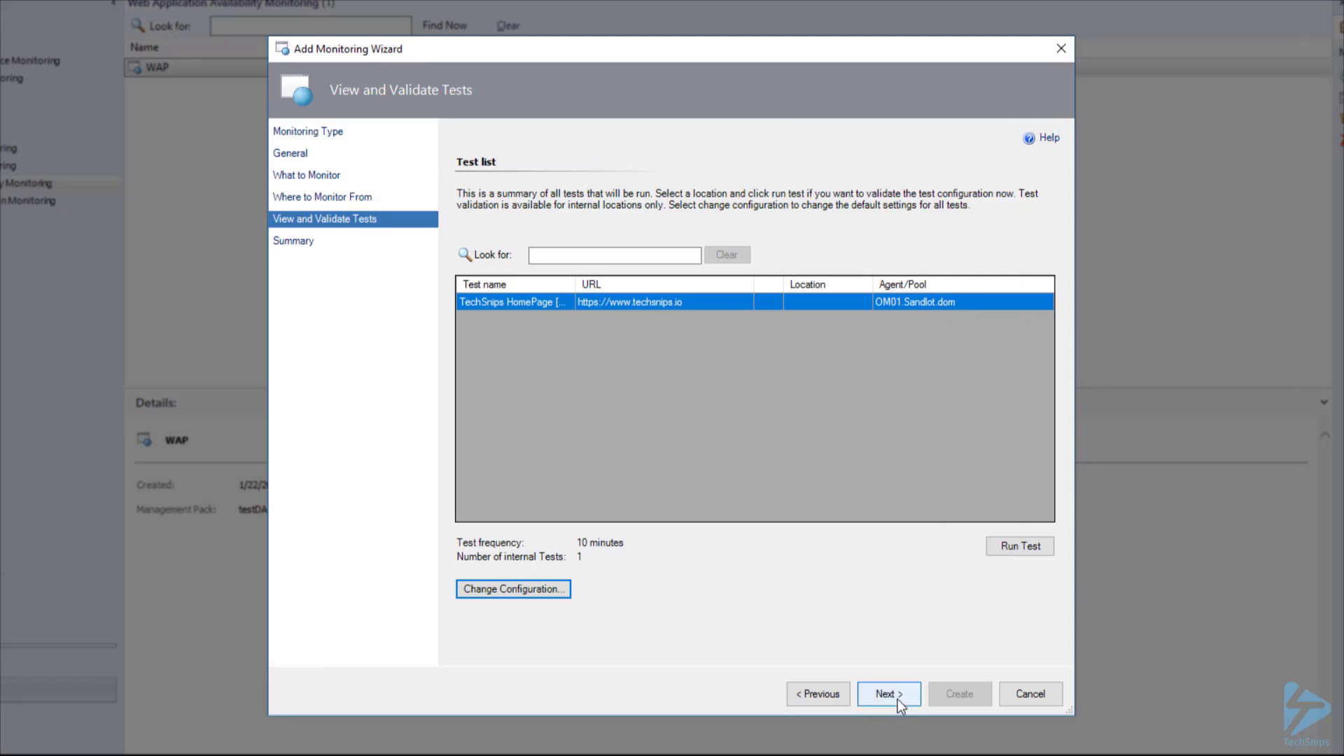
Step: Create the TechSnips template and select it in the Authoring list
click(886, 694)
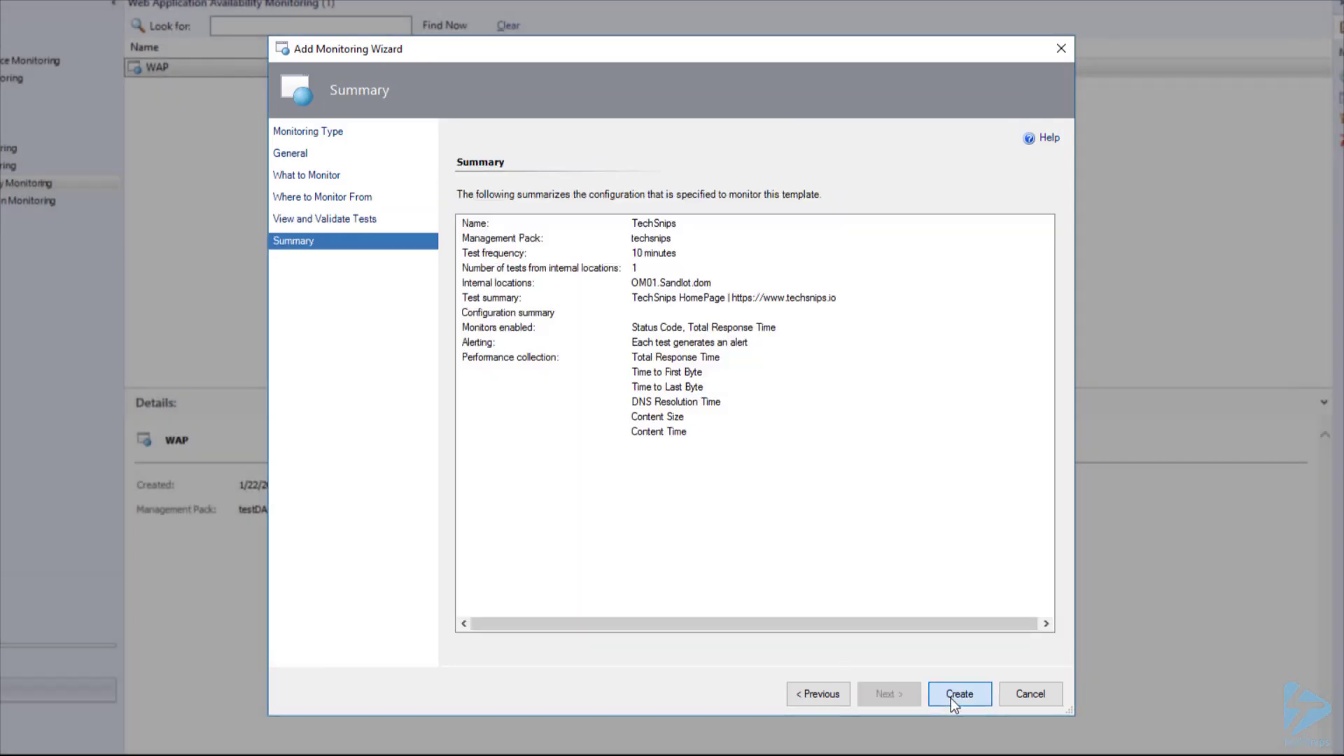
click(958, 694)
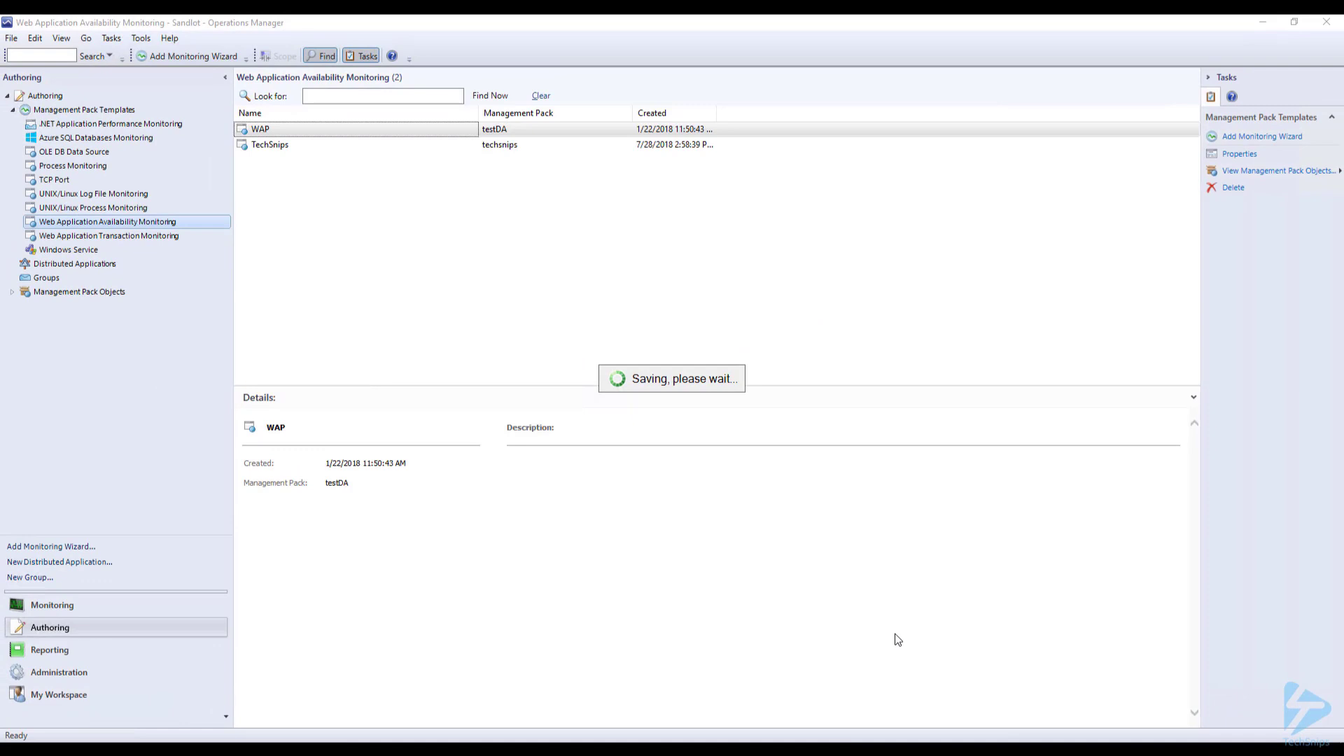
click(270, 144)
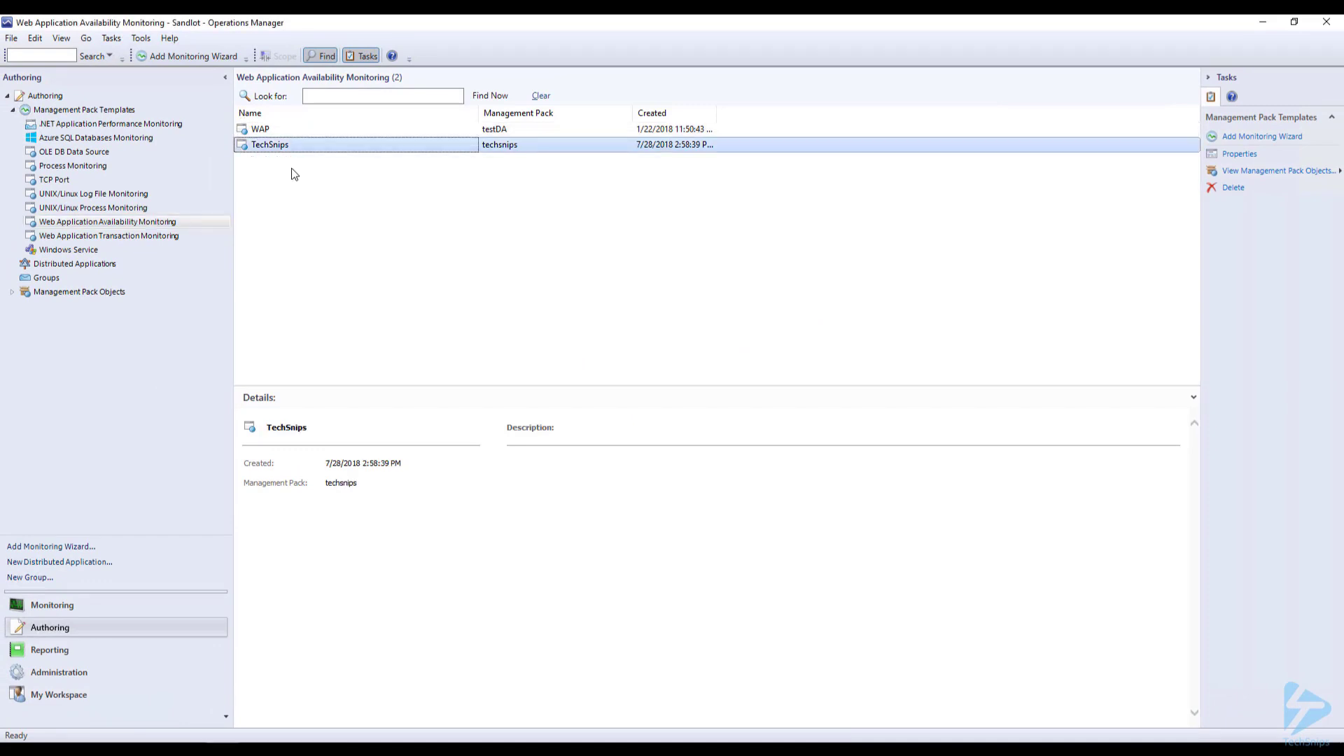
Step: Open TechSnips Properties on the View and Validate Tests tab to see the OM01.Sandlot.dom homepage test
right_click(270, 145)
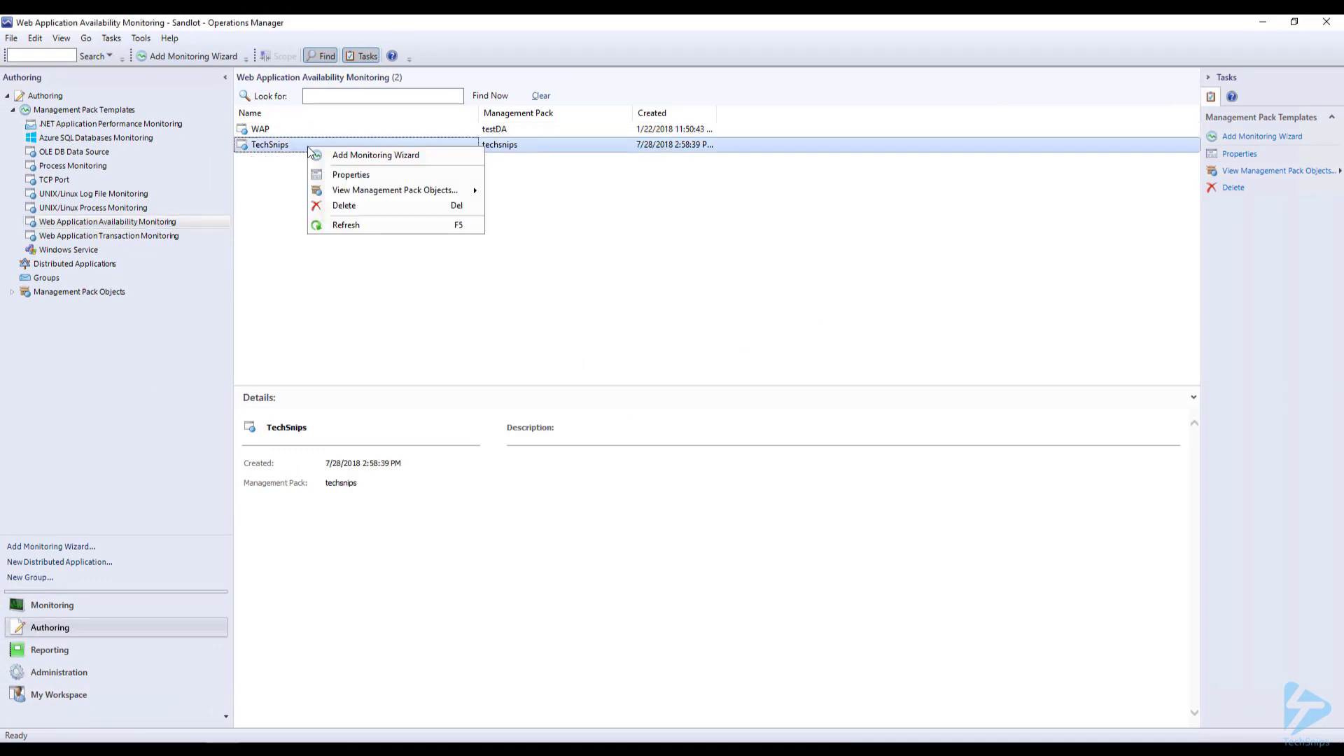
click(351, 174)
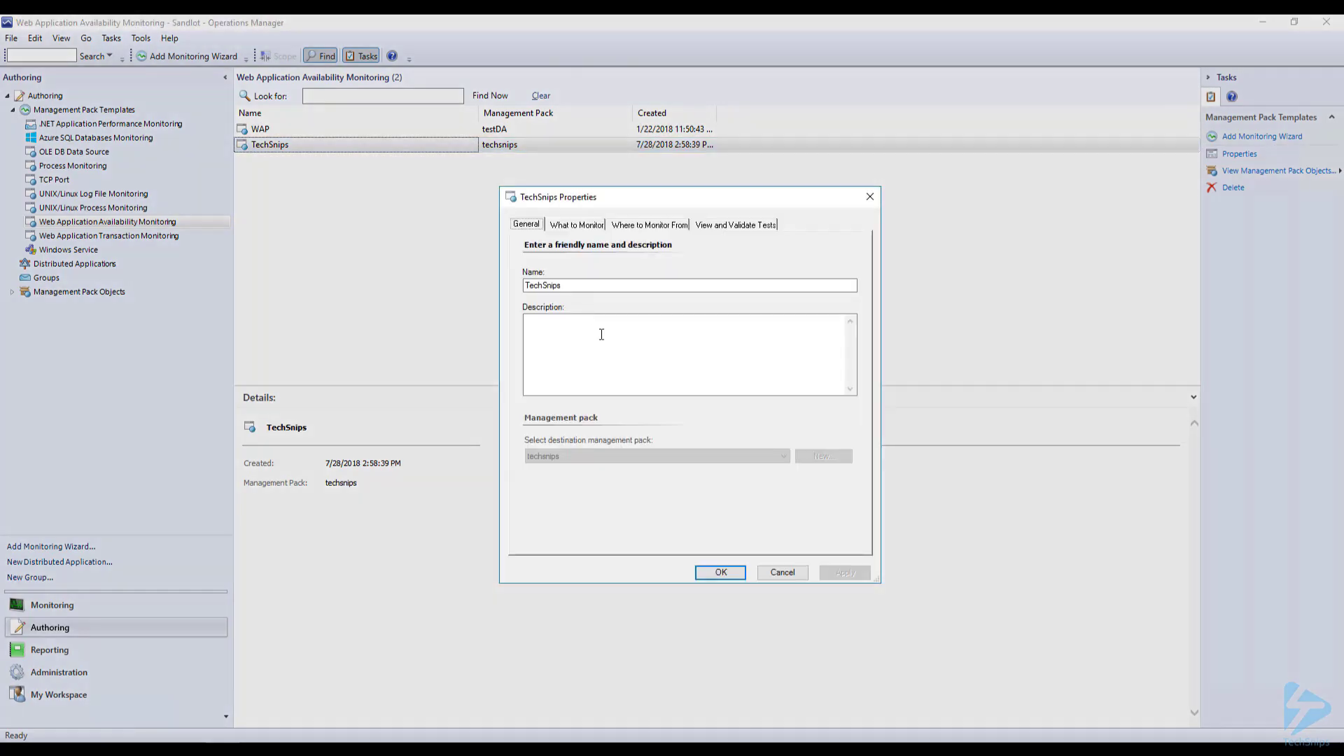
click(734, 224)
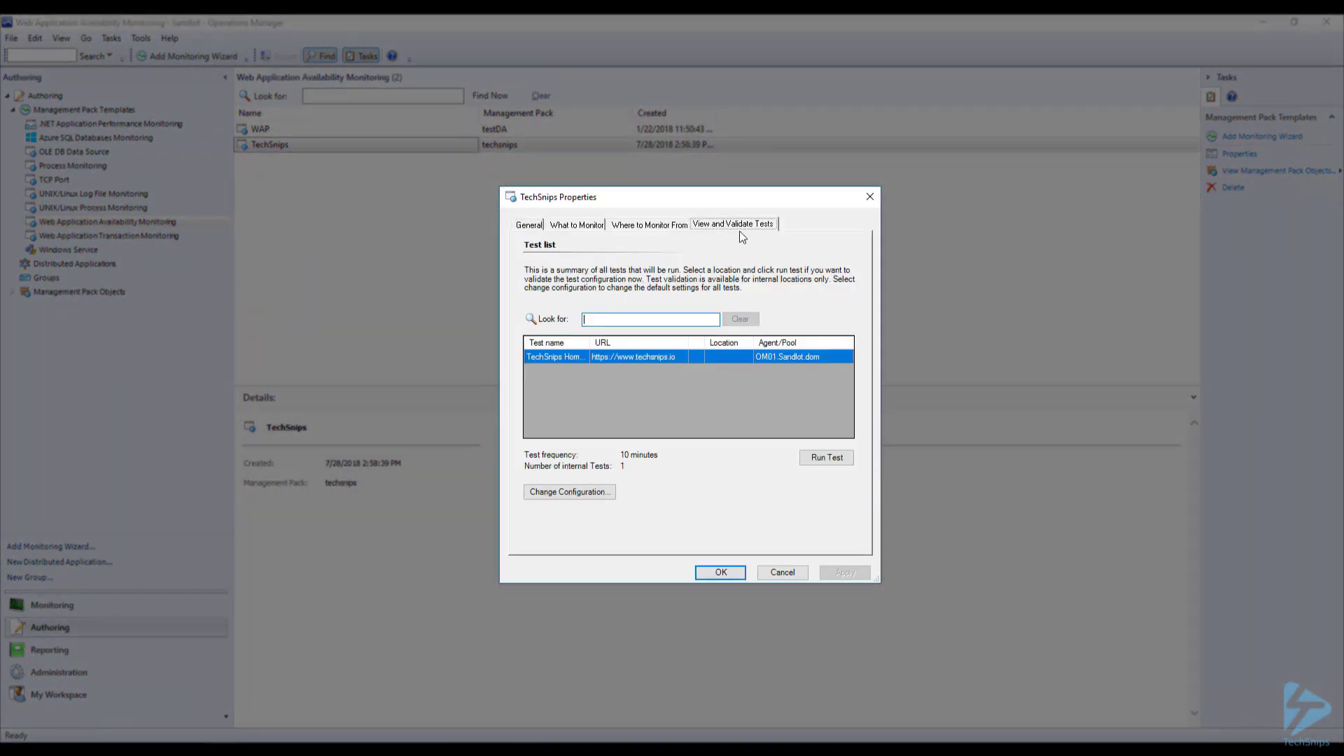